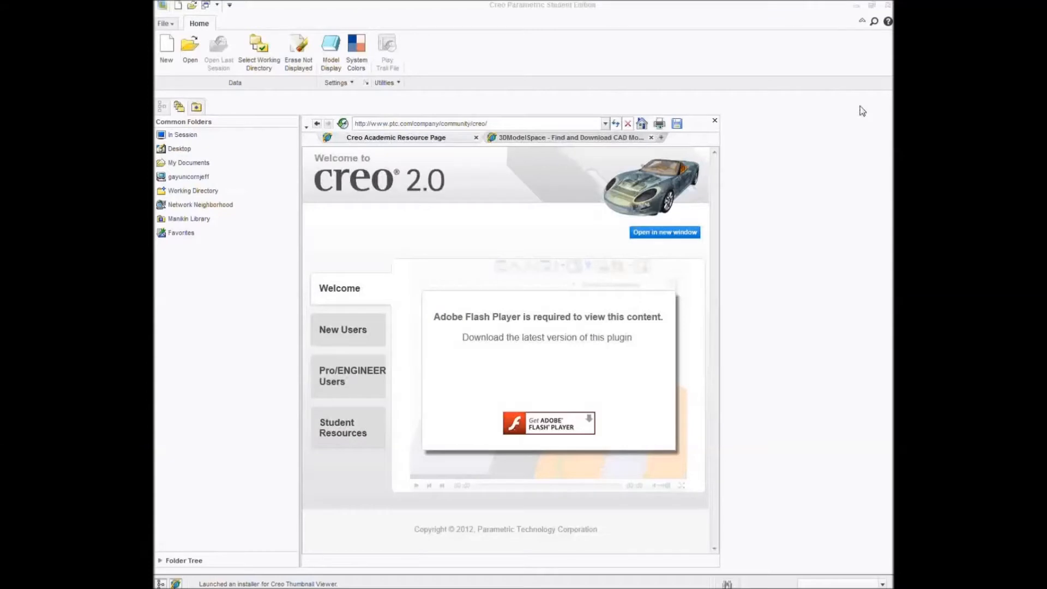
mouse_move(579, 108)
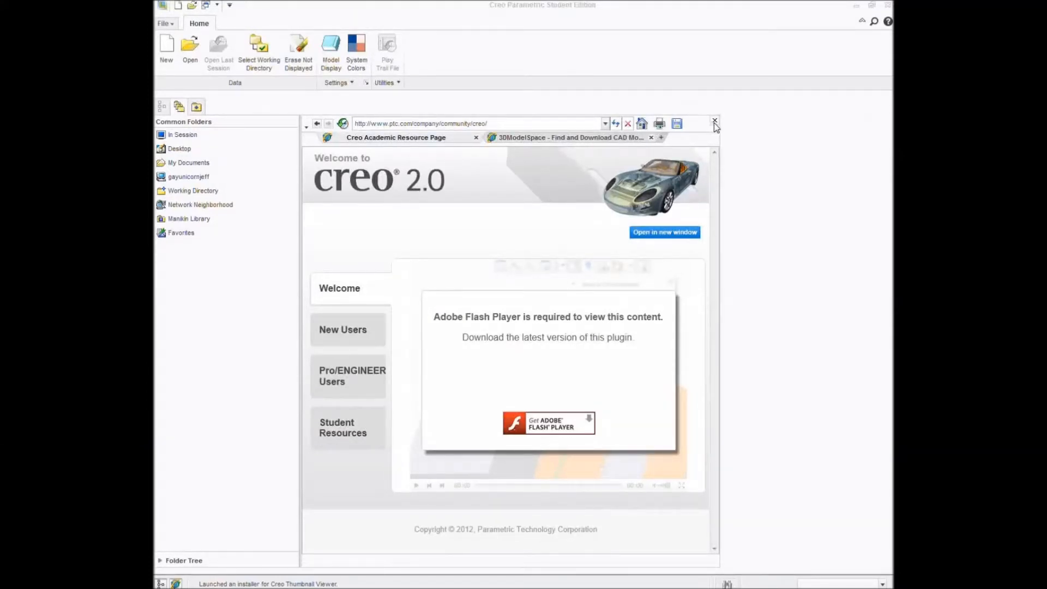
Step: Close the Creo welcome page in the built-in browser pane
click(714, 124)
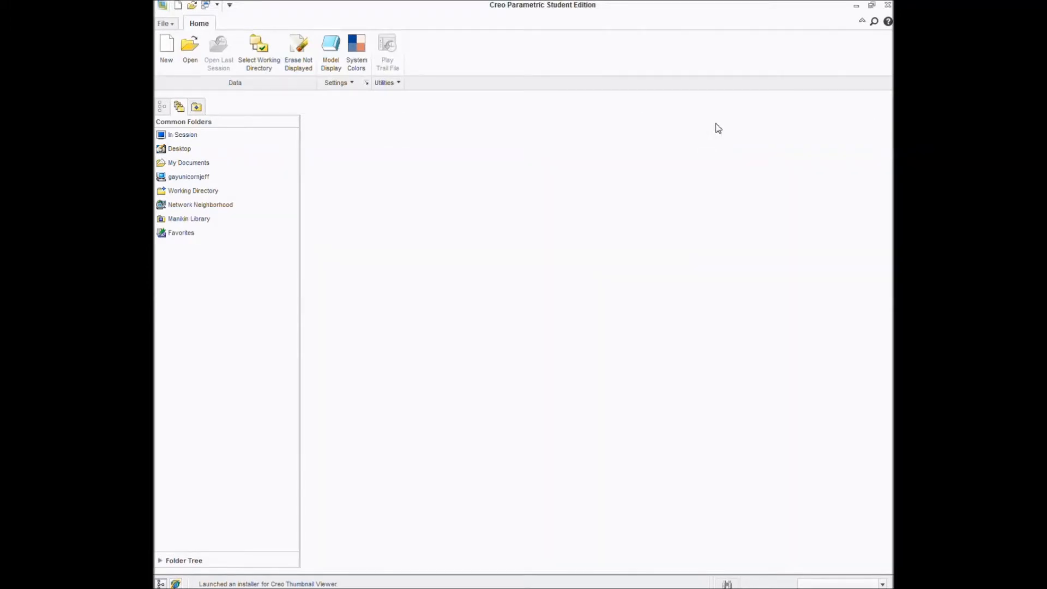
mouse_move(177, 33)
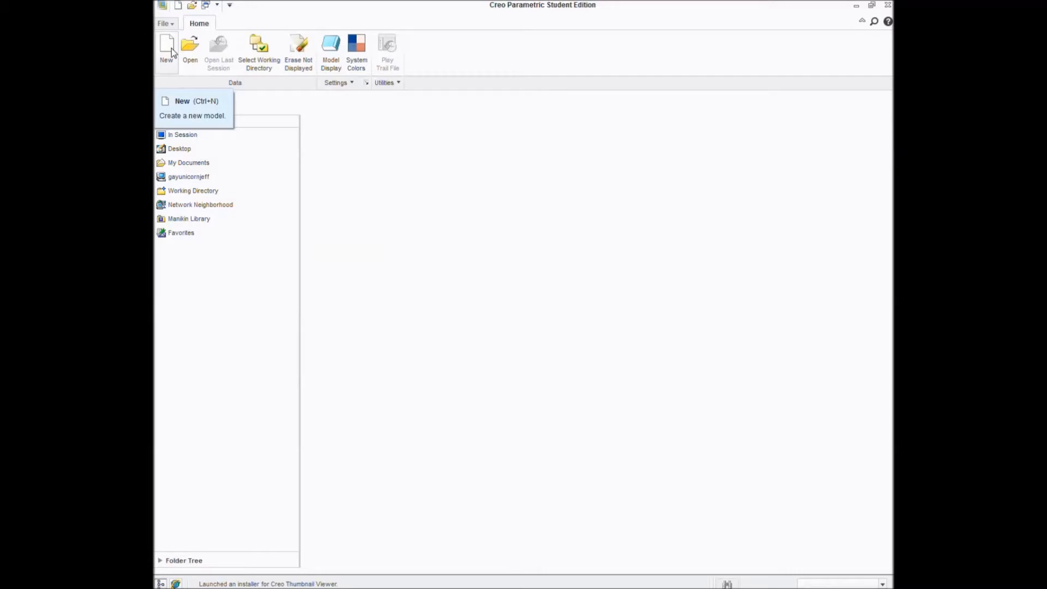
Step: Start a new Part model and enter the name 'SmurfPart'
click(166, 50)
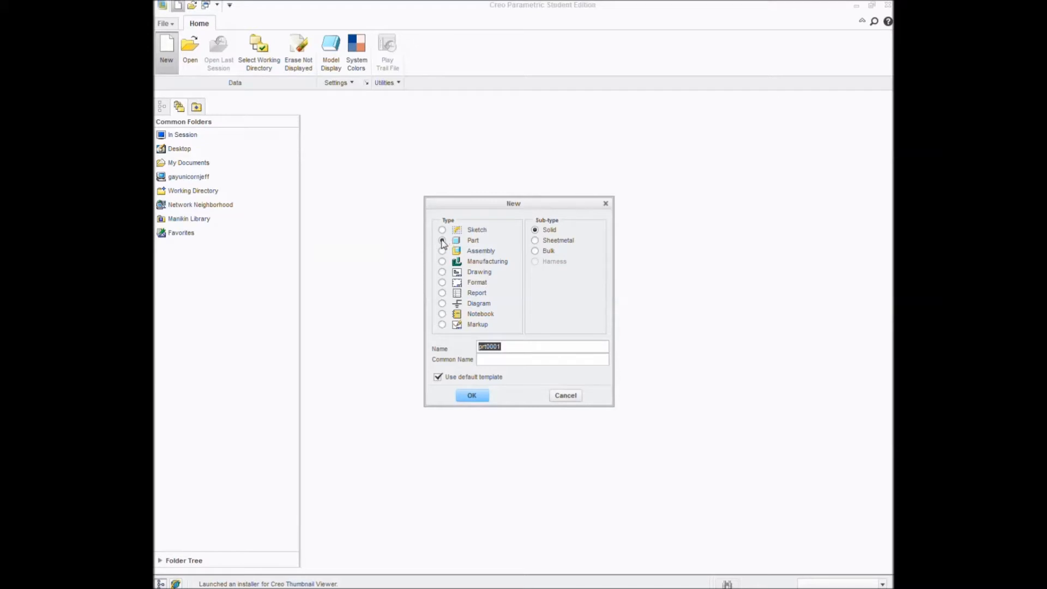
click(442, 240)
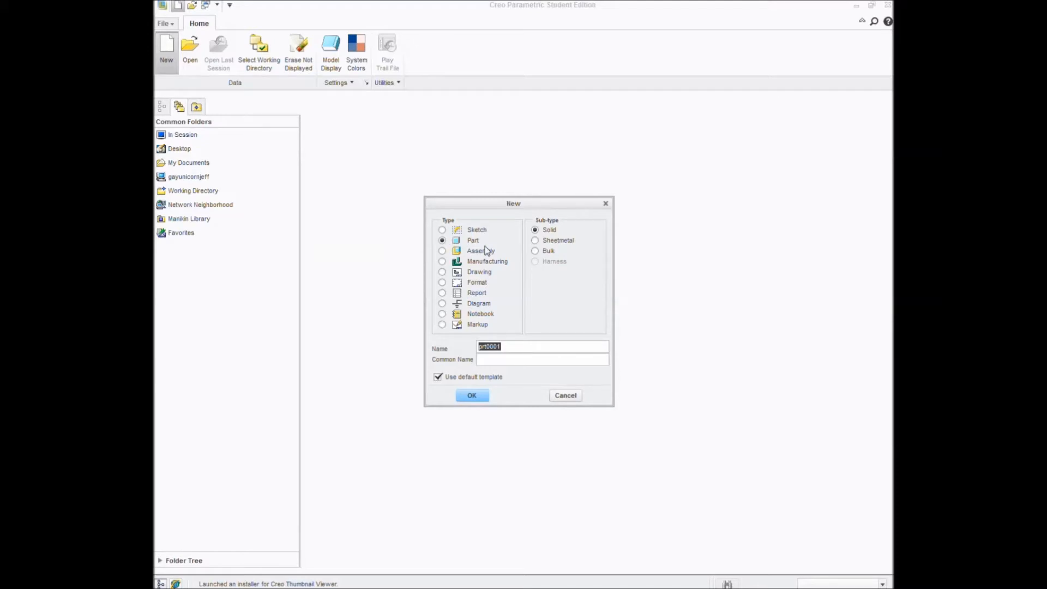
mouse_move(487, 250)
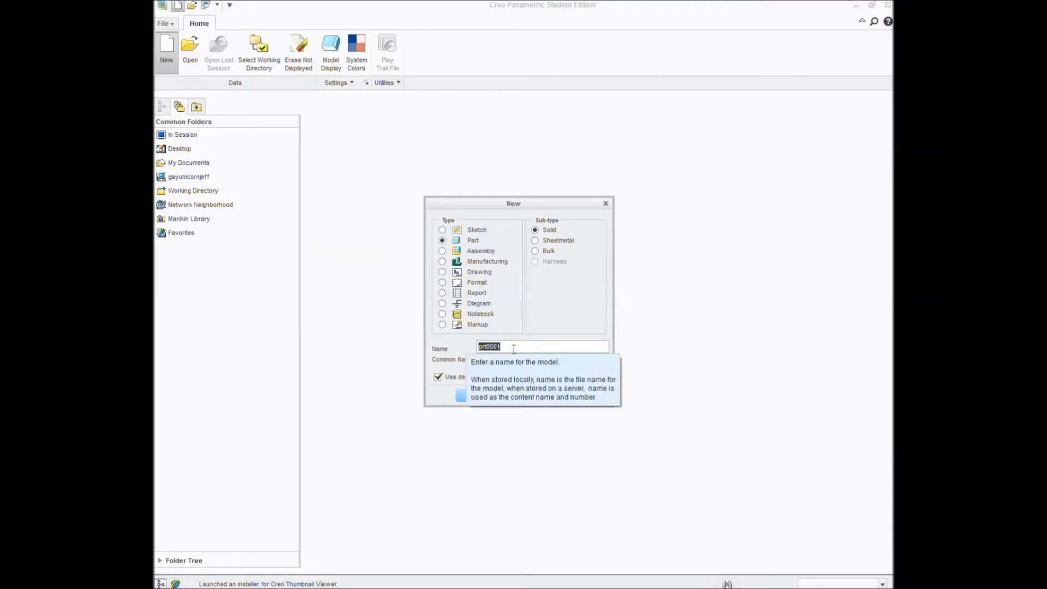
text(Smurf)
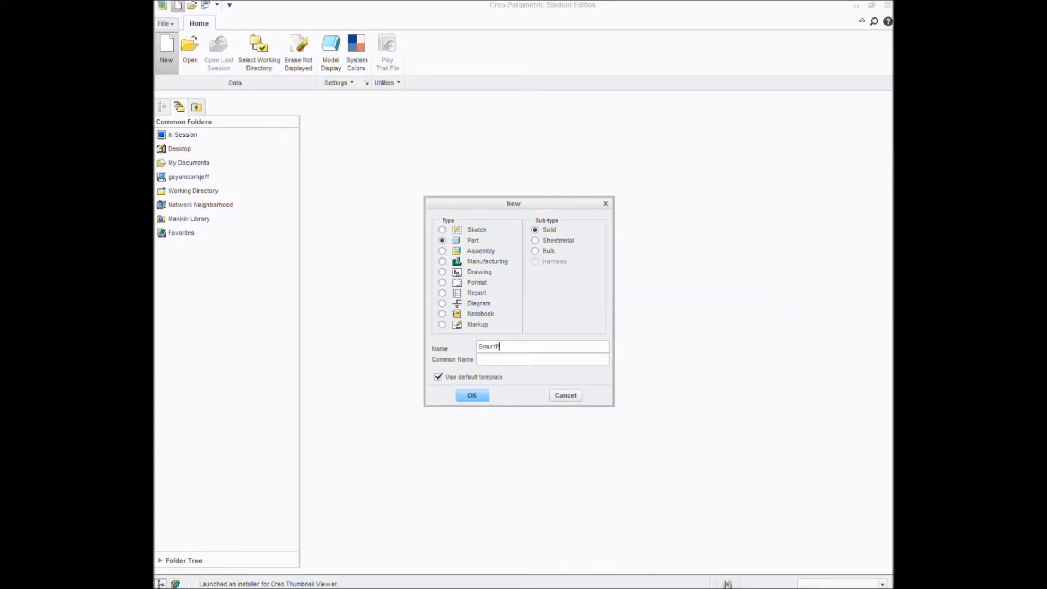
text(Part)
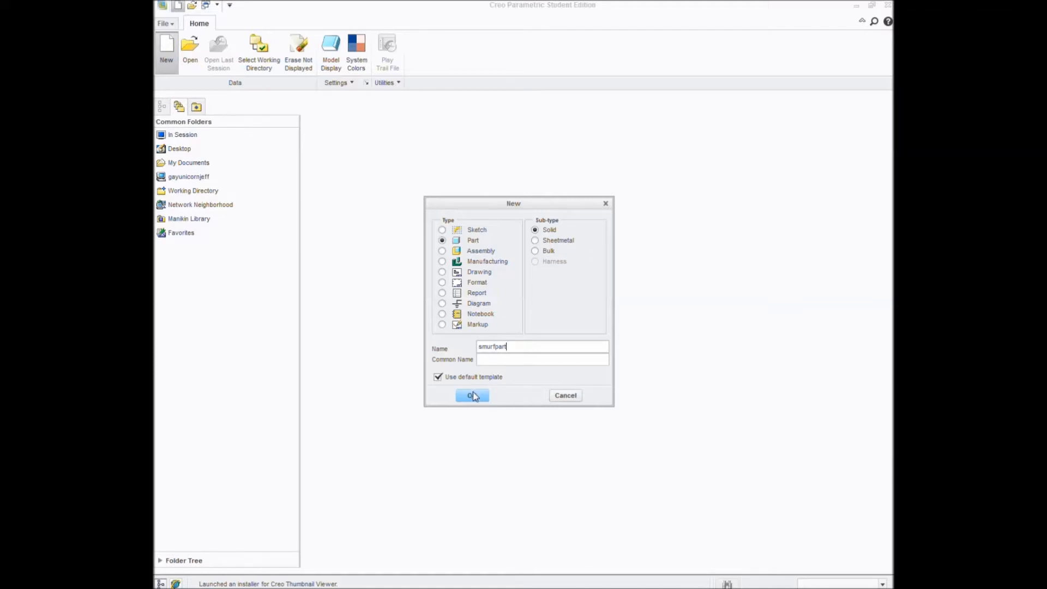
Step: Confirm the New dialog to create the smurfpart part from the default template
click(472, 395)
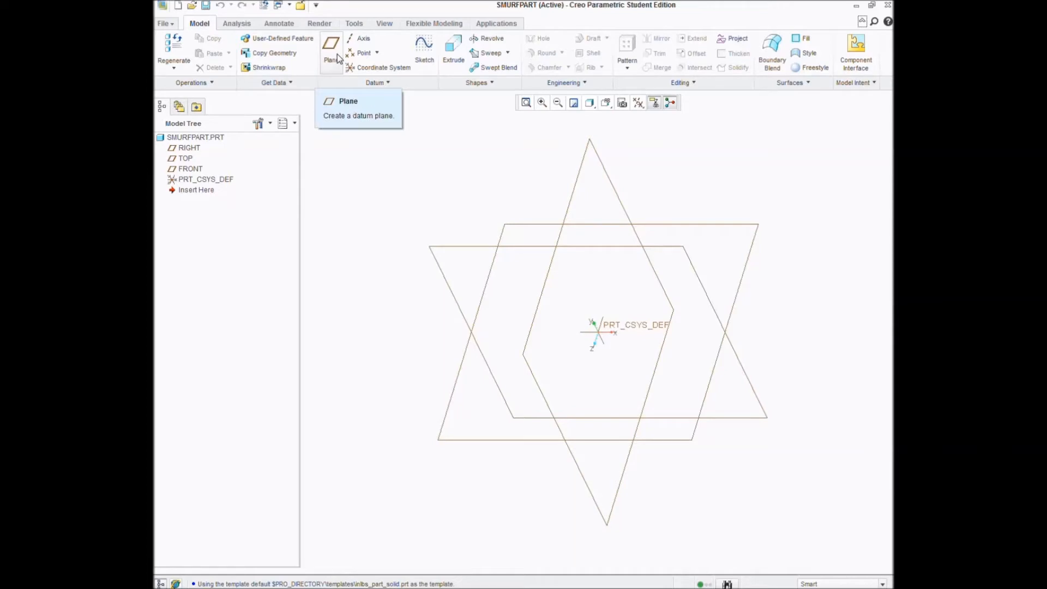
Step: Create datum plane DTM1 referencing the TOP plane with 0.00 offset
click(331, 45)
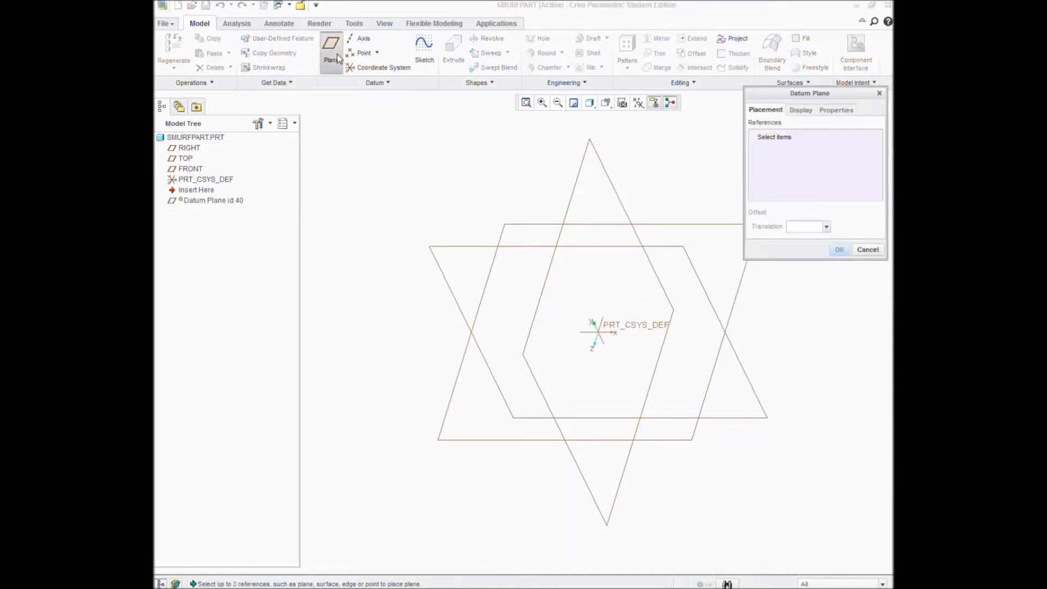
mouse_move(721, 146)
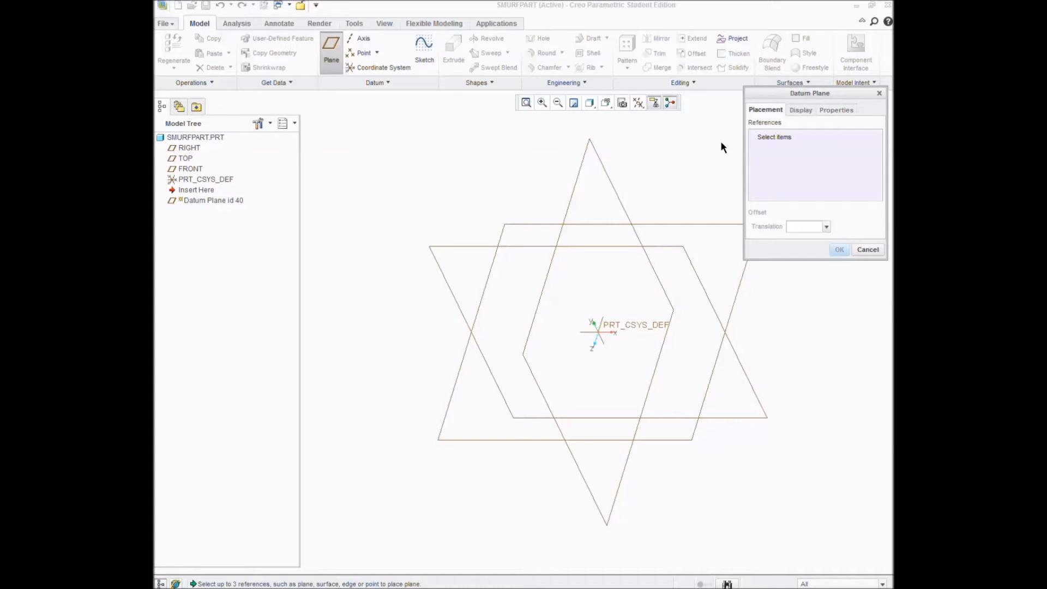
mouse_move(694, 441)
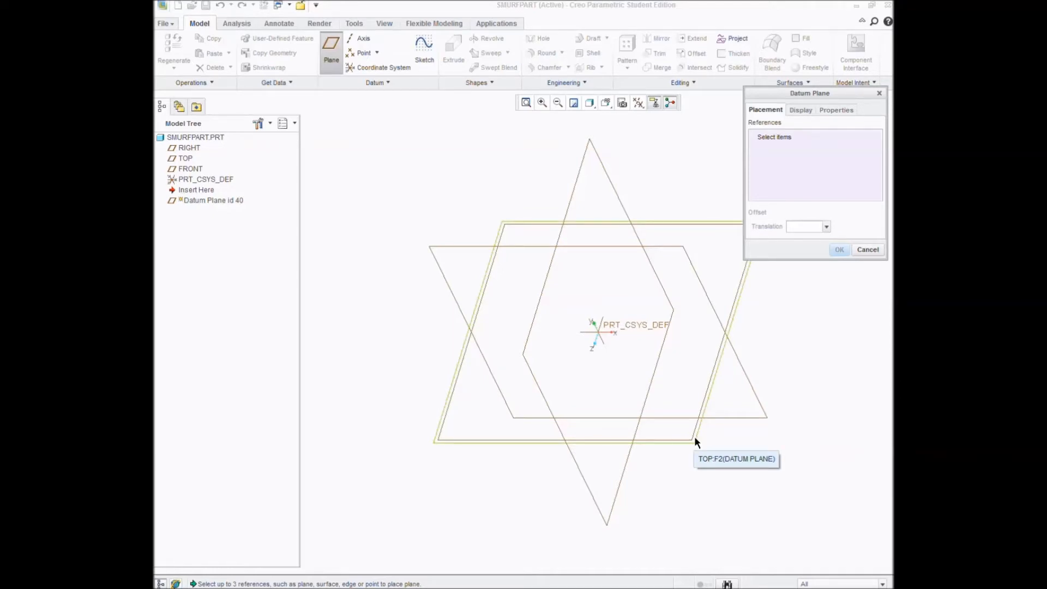
click(694, 442)
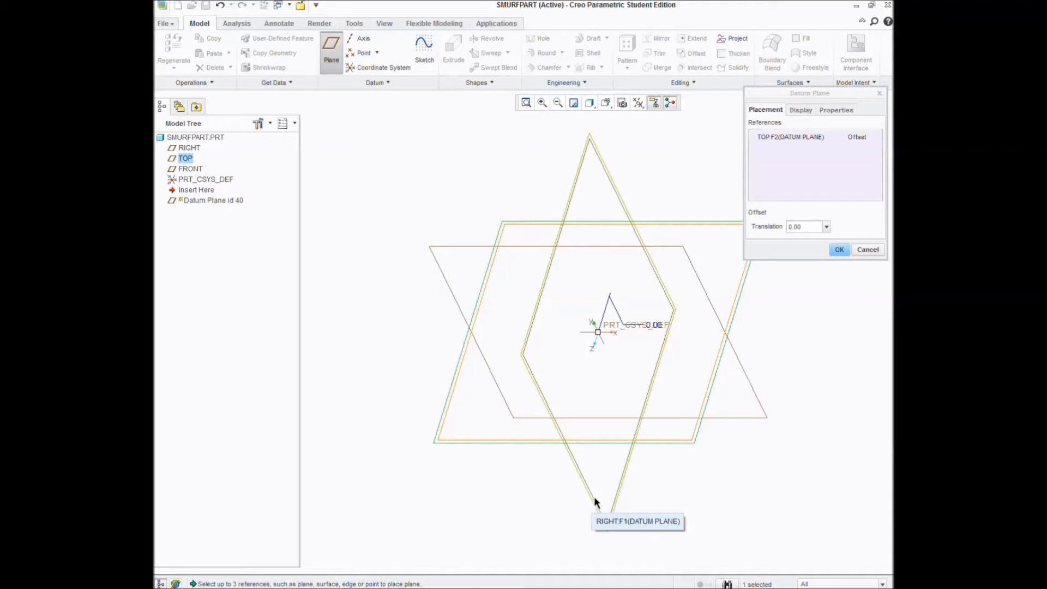
mouse_move(596, 496)
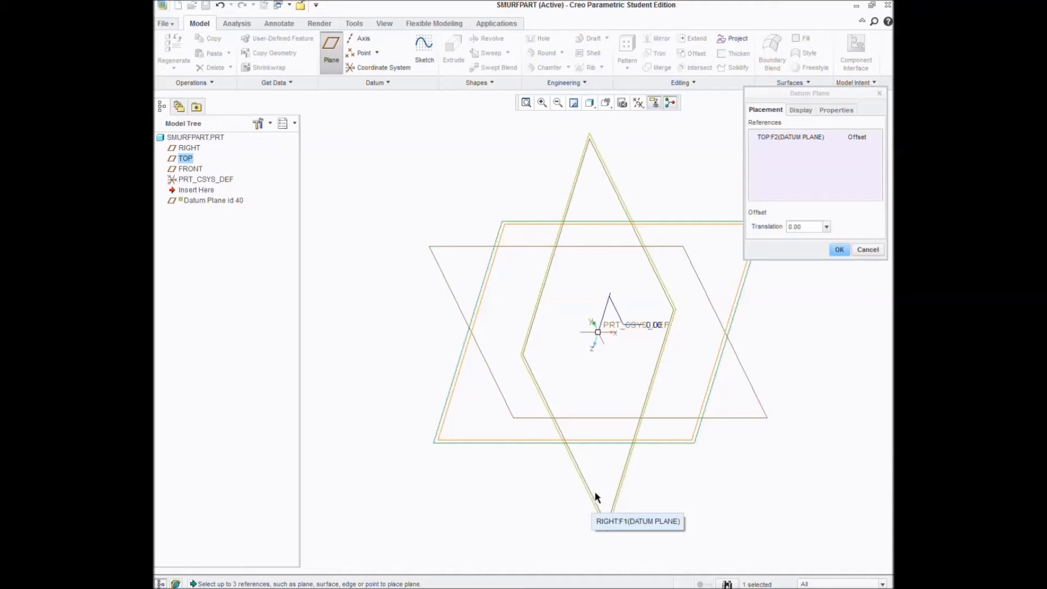
mouse_move(743, 440)
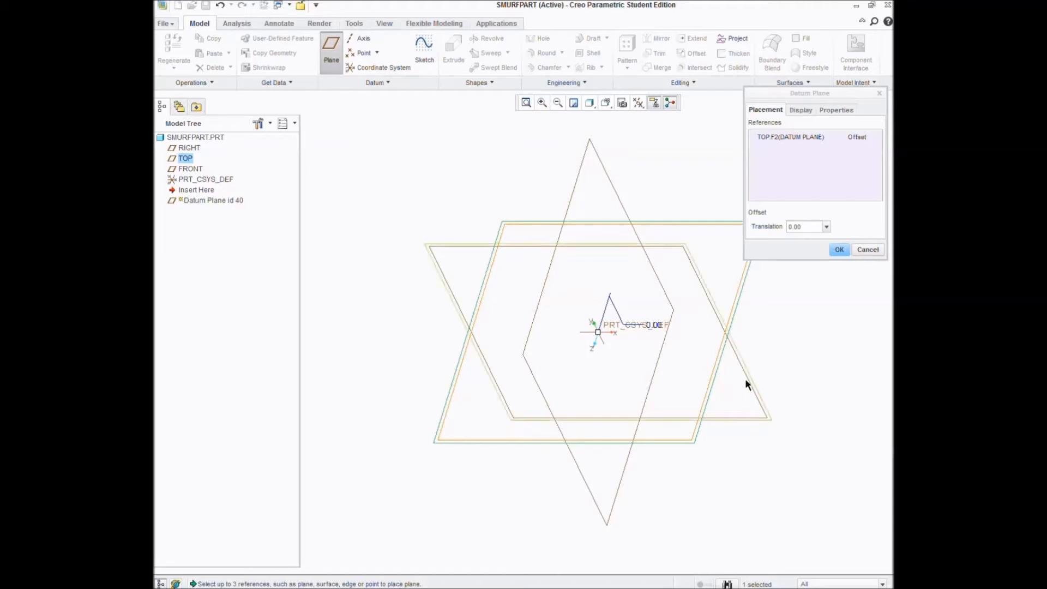
mouse_move(747, 384)
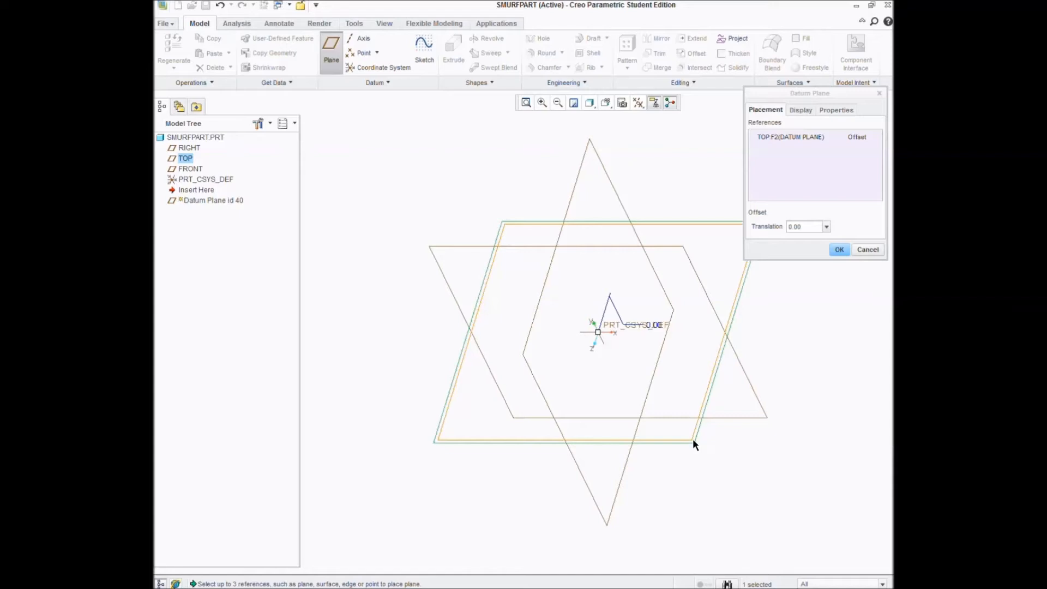
mouse_move(597, 514)
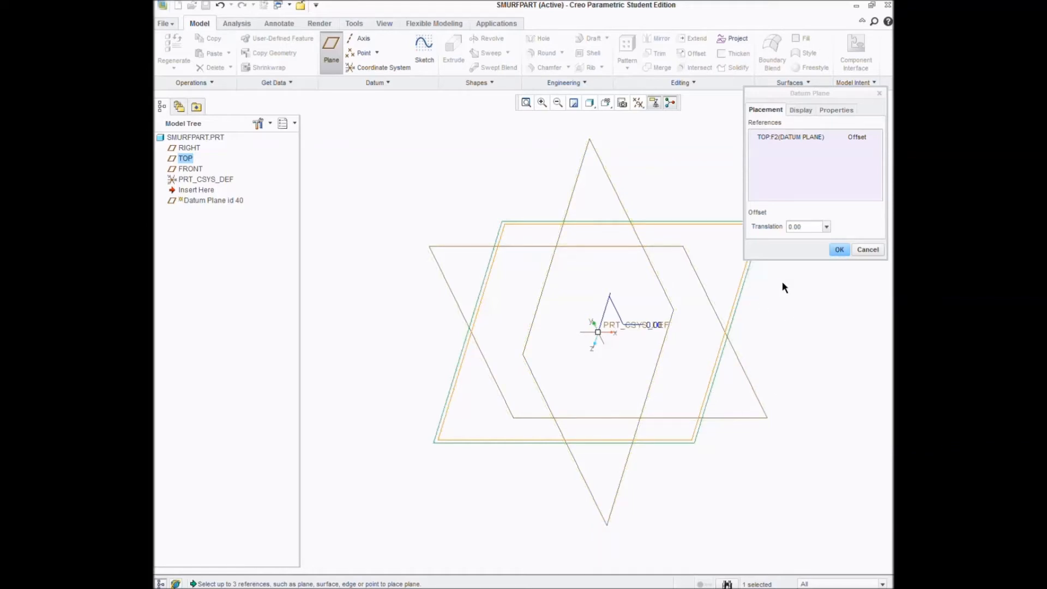
click(839, 249)
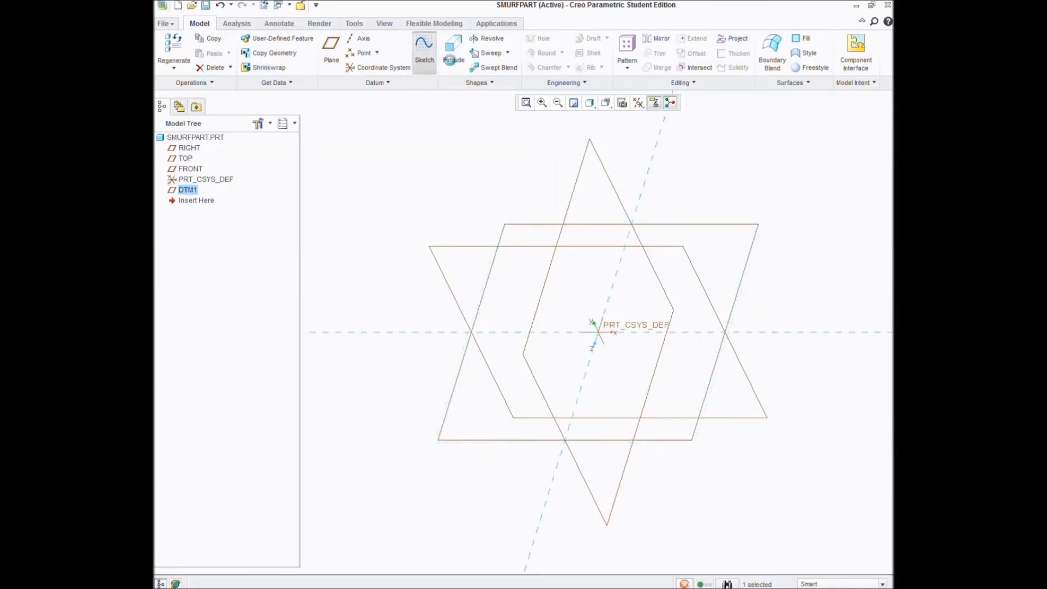
Step: Start Sketch 1 and set a saved view orientation facing the sketch plane
click(425, 48)
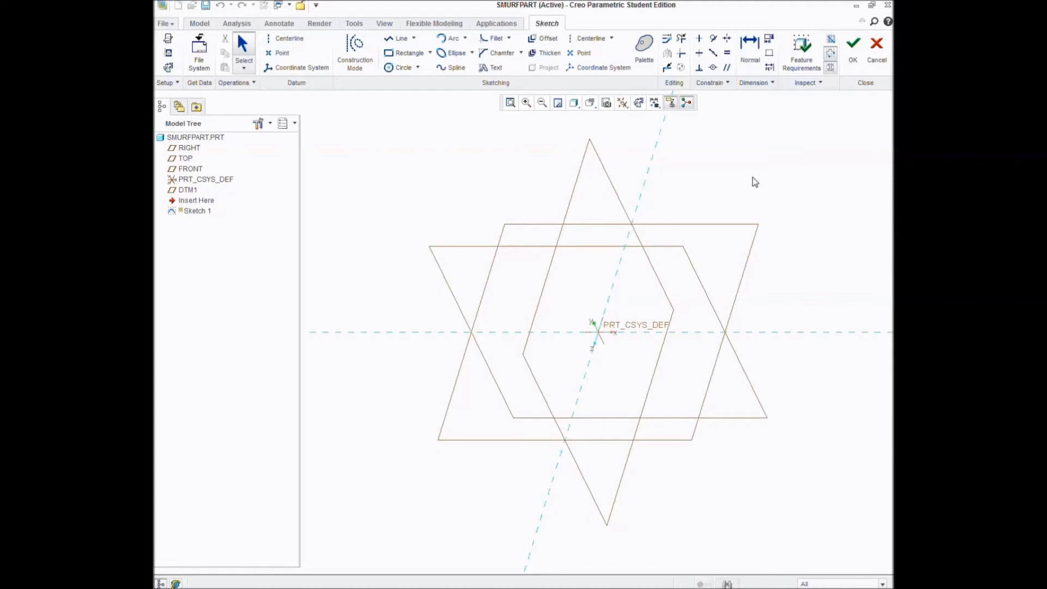
mouse_move(725, 166)
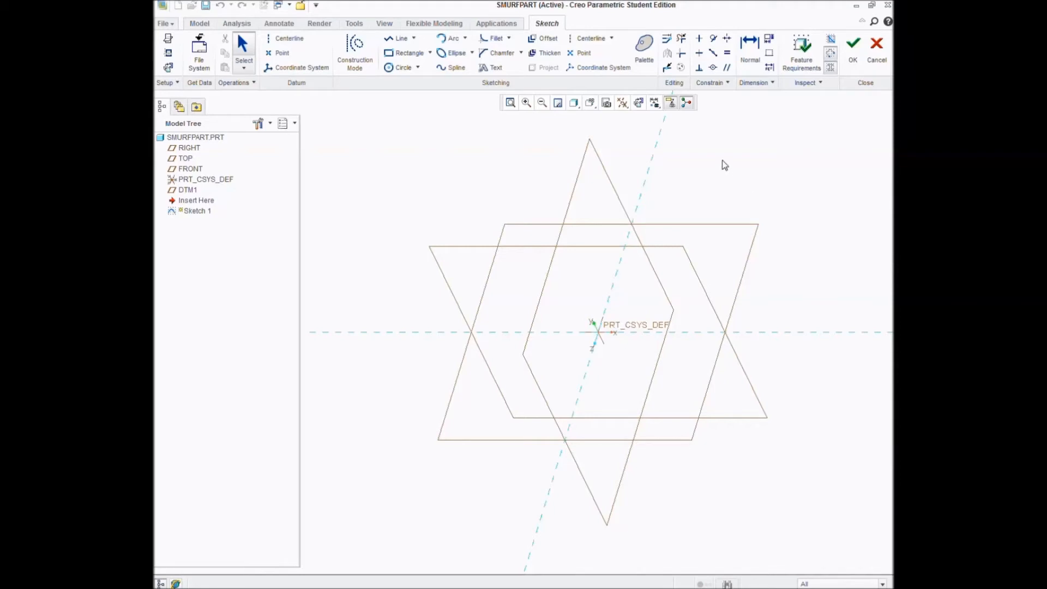
mouse_move(627, 139)
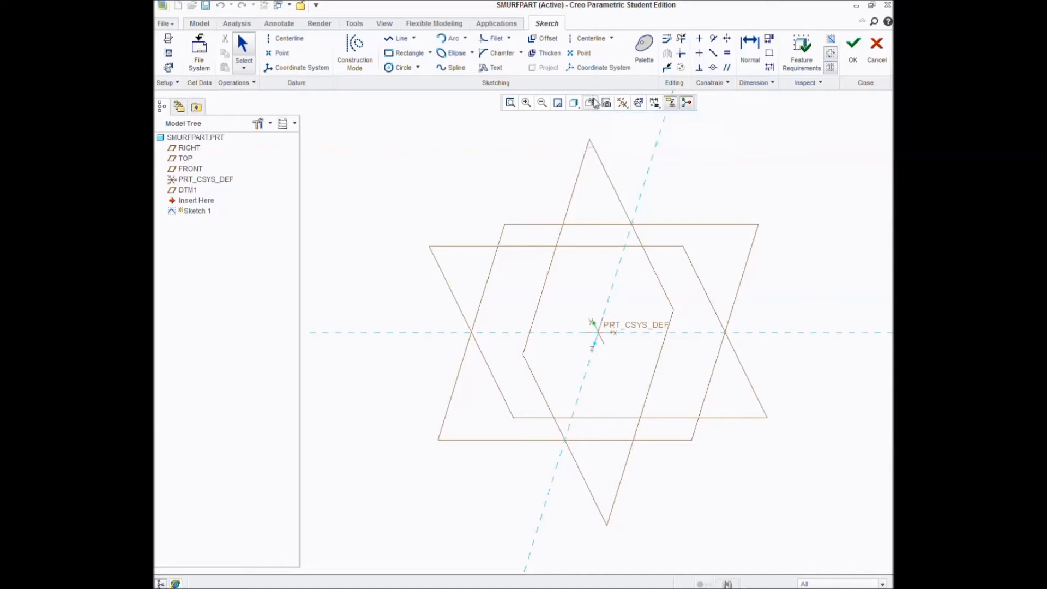
click(590, 102)
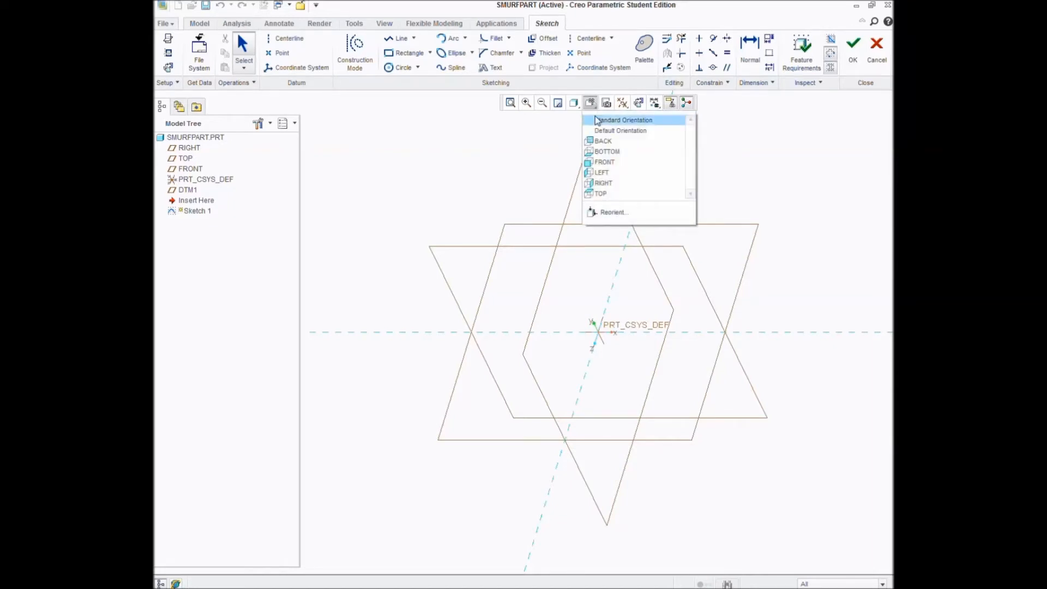
mouse_move(593, 109)
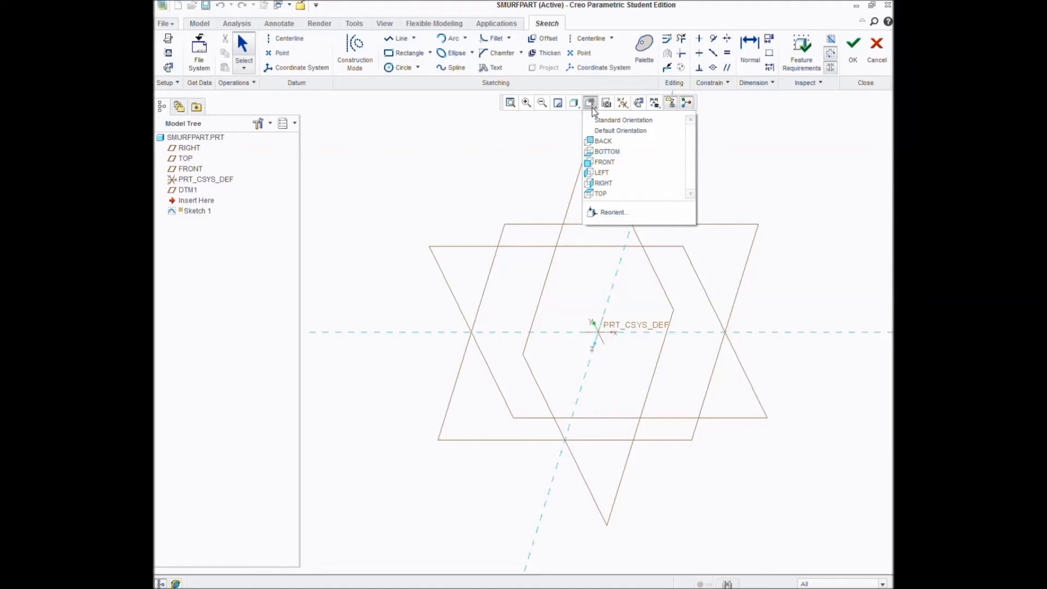
mouse_move(593, 112)
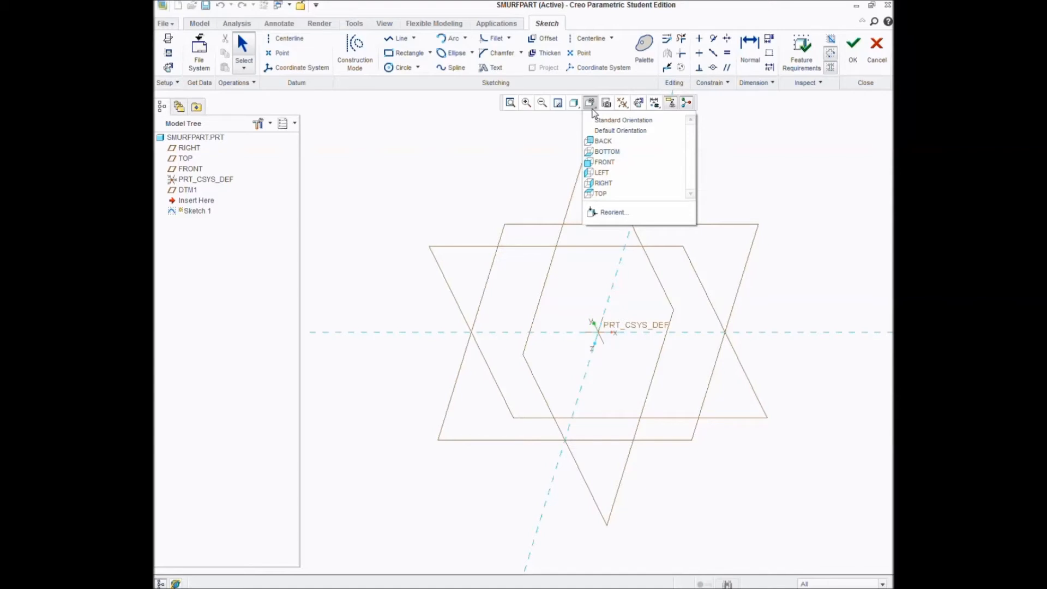
click(600, 193)
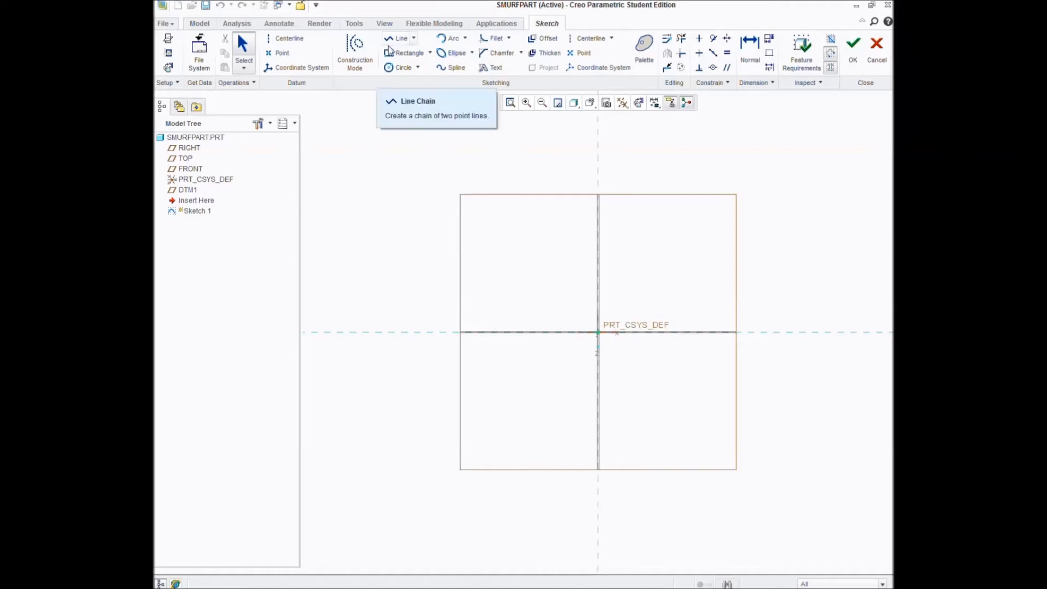
Step: Draw a rectangle in the upper-left quadrant above and left of PRT_CSYS_DEF
click(408, 52)
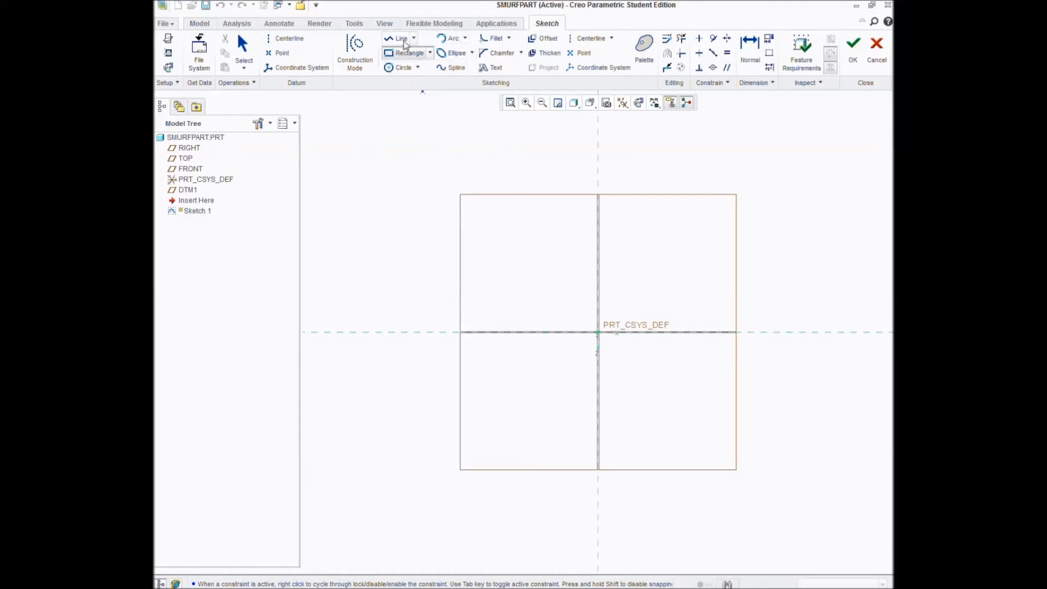
mouse_move(401, 38)
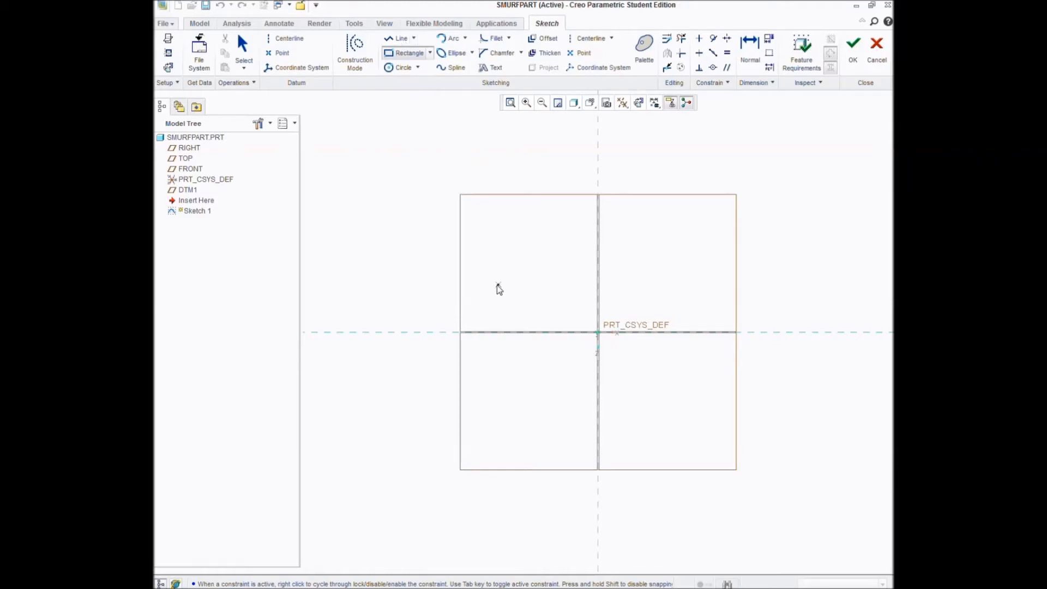
mouse_move(494, 294)
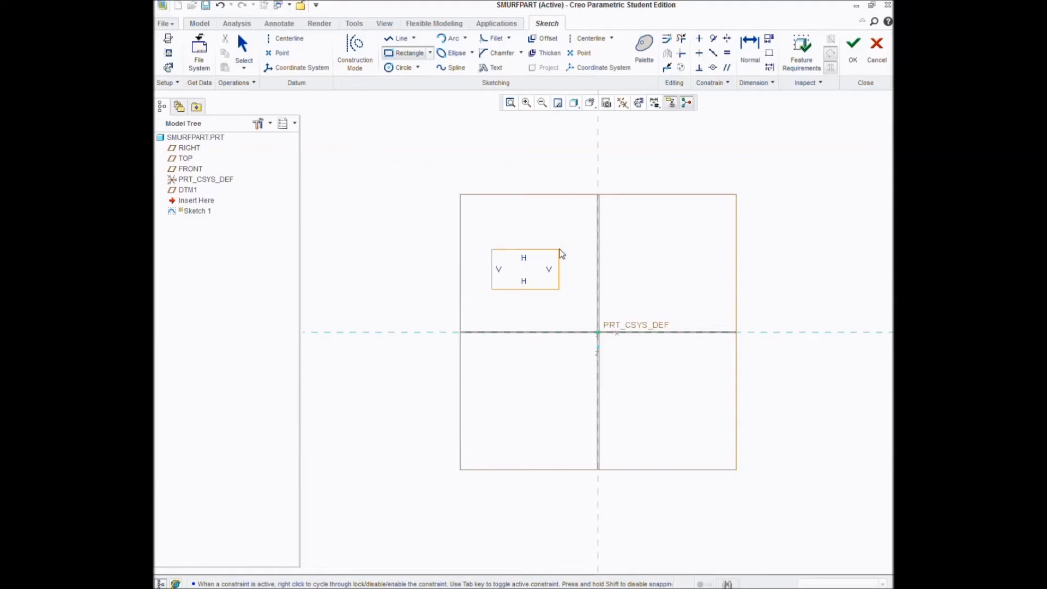
click(559, 253)
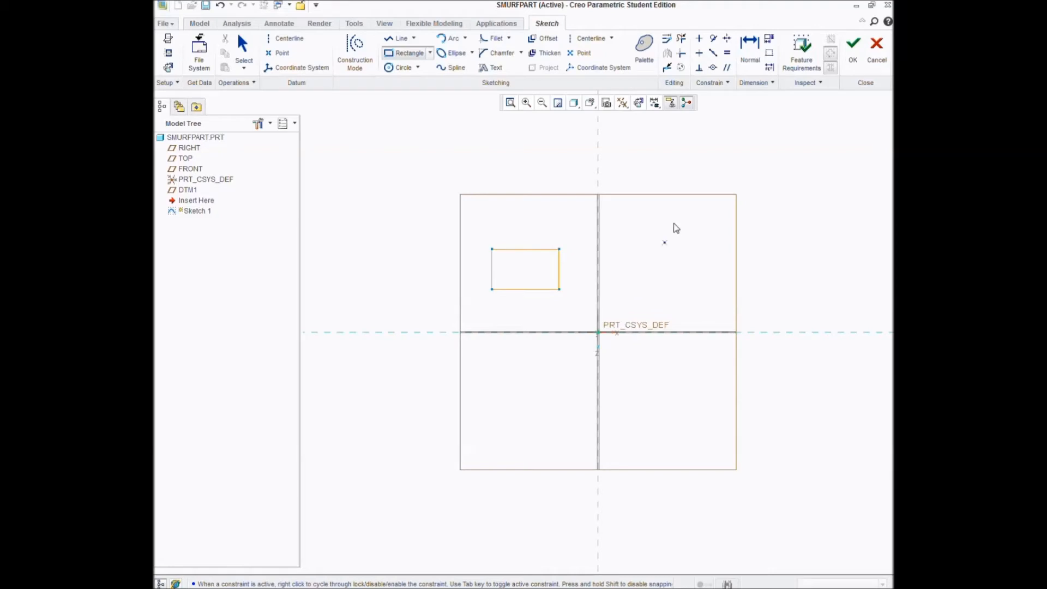
mouse_move(525, 163)
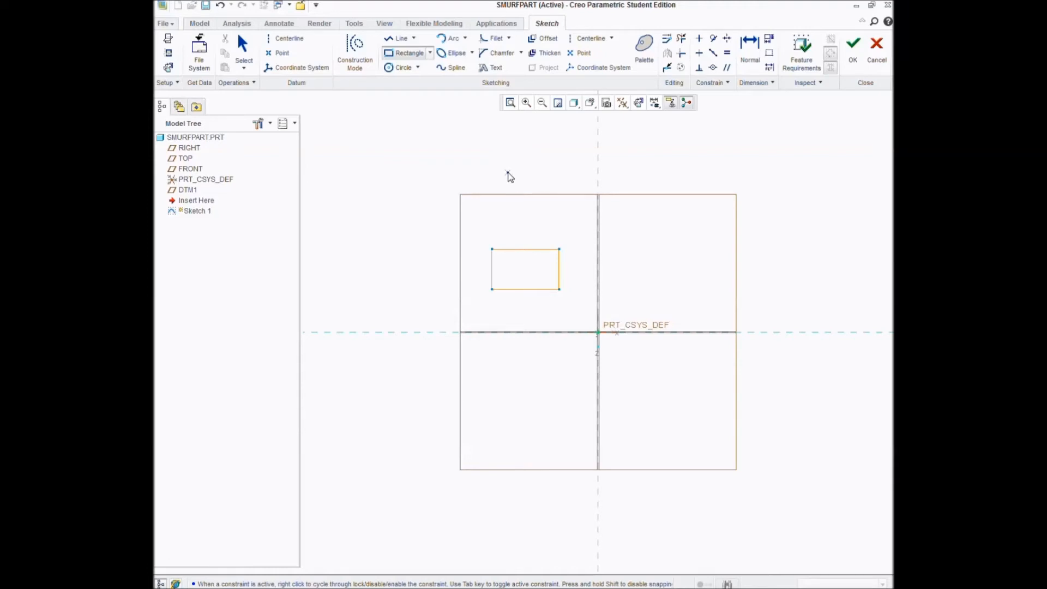
click(525, 269)
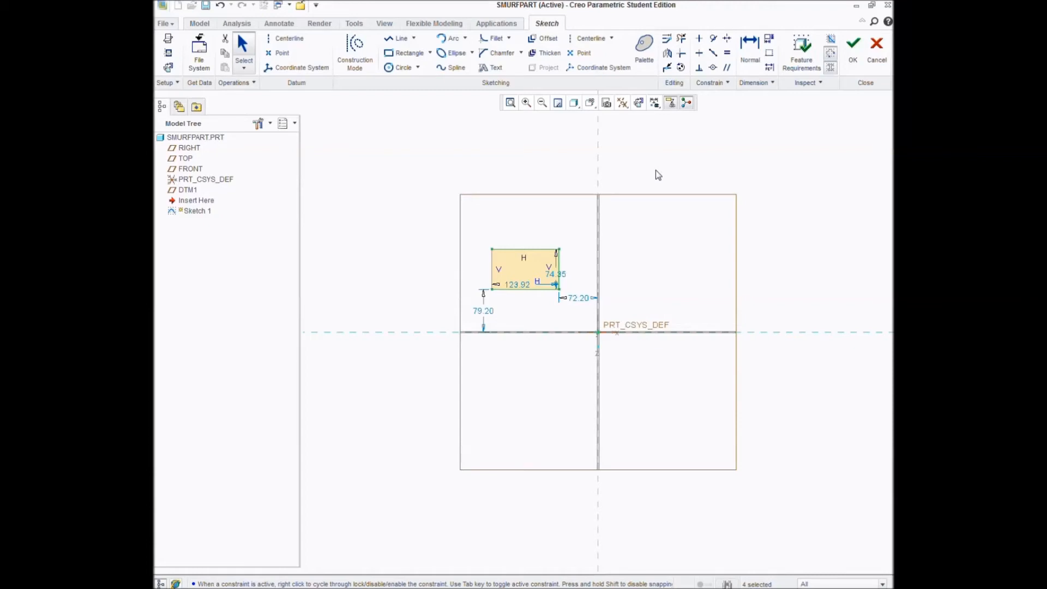
mouse_move(577, 300)
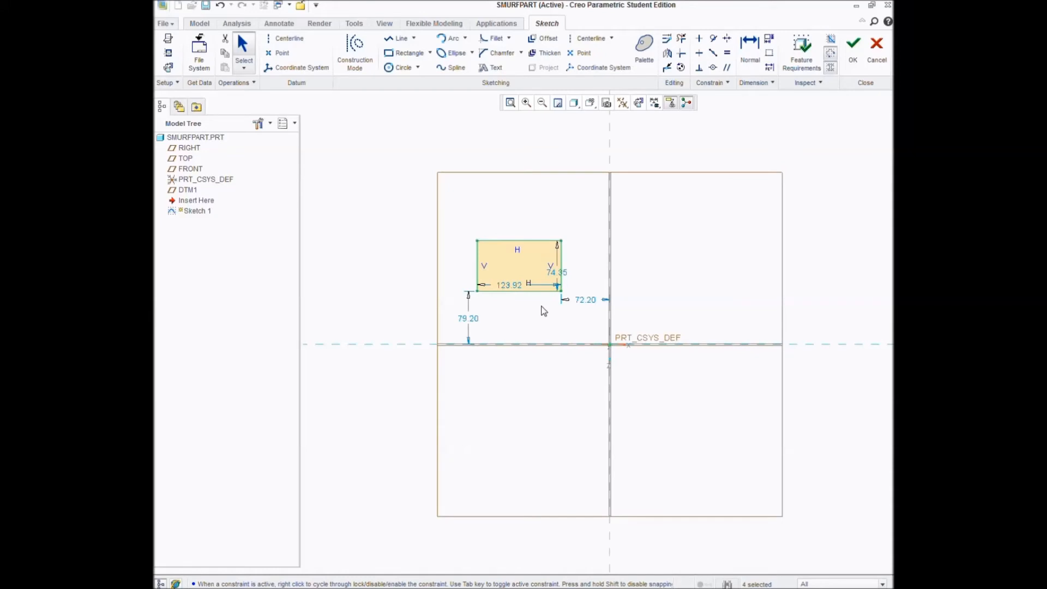
scroll(down, 3)
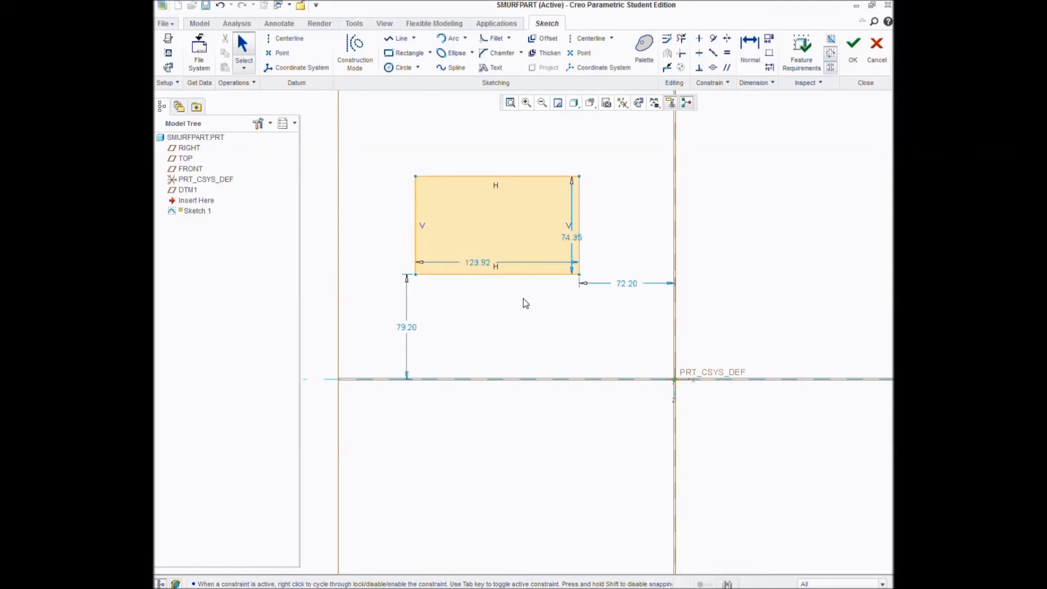
mouse_move(665, 291)
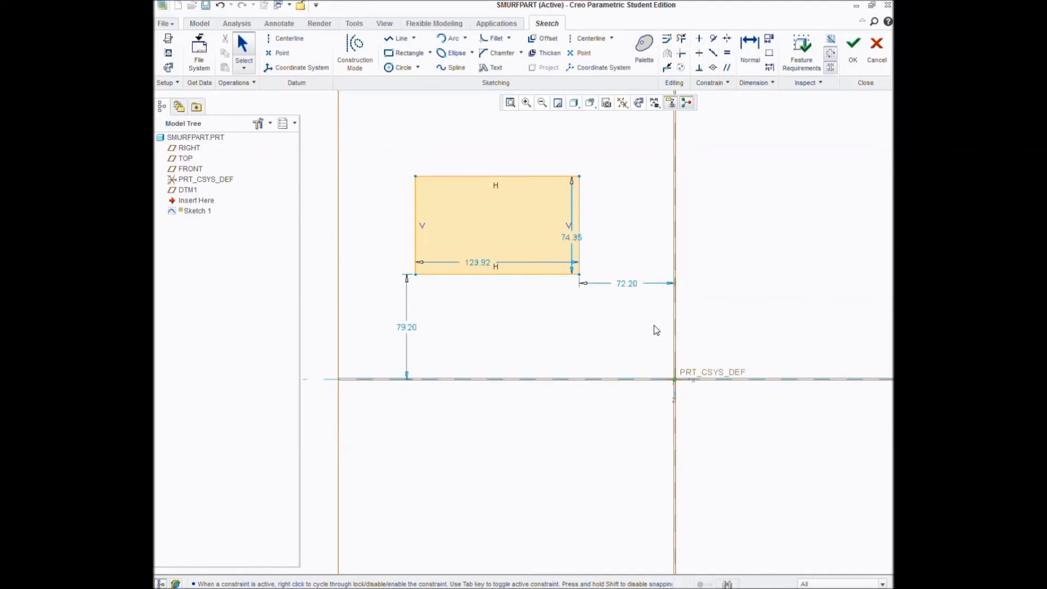
mouse_move(645, 293)
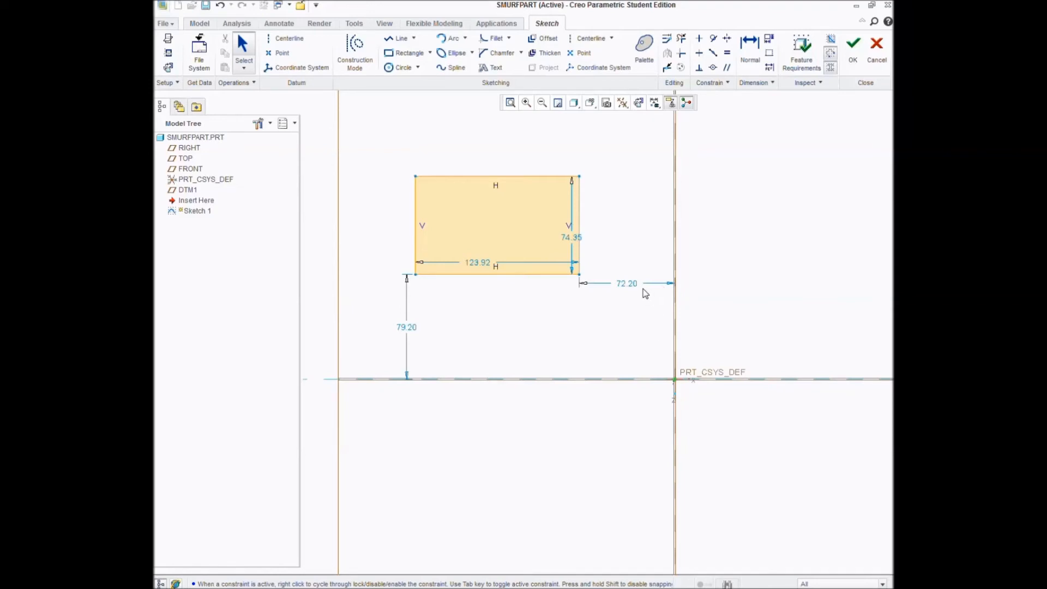
mouse_move(540, 275)
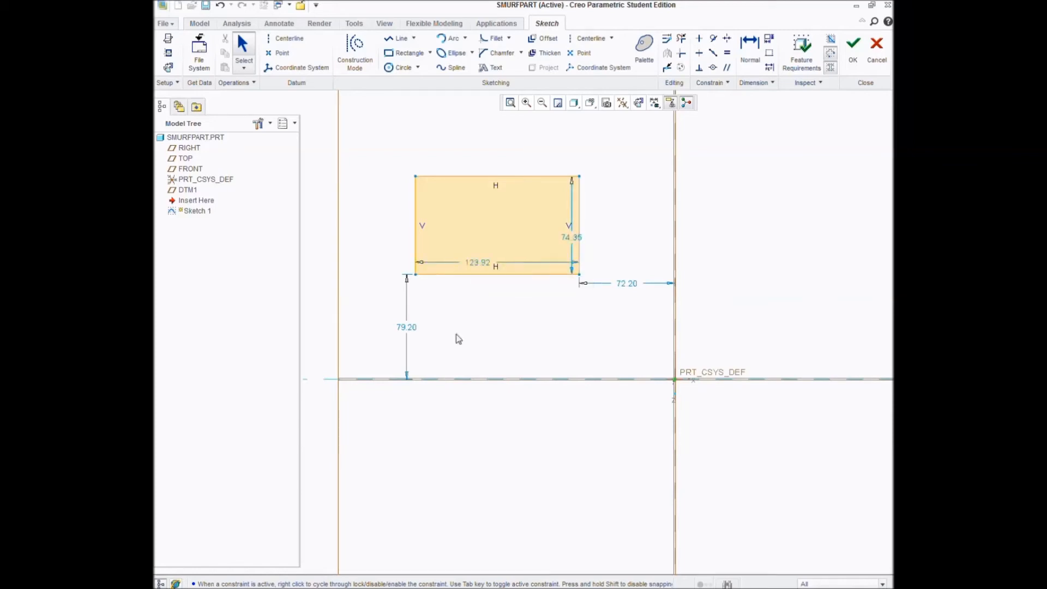
mouse_move(408, 332)
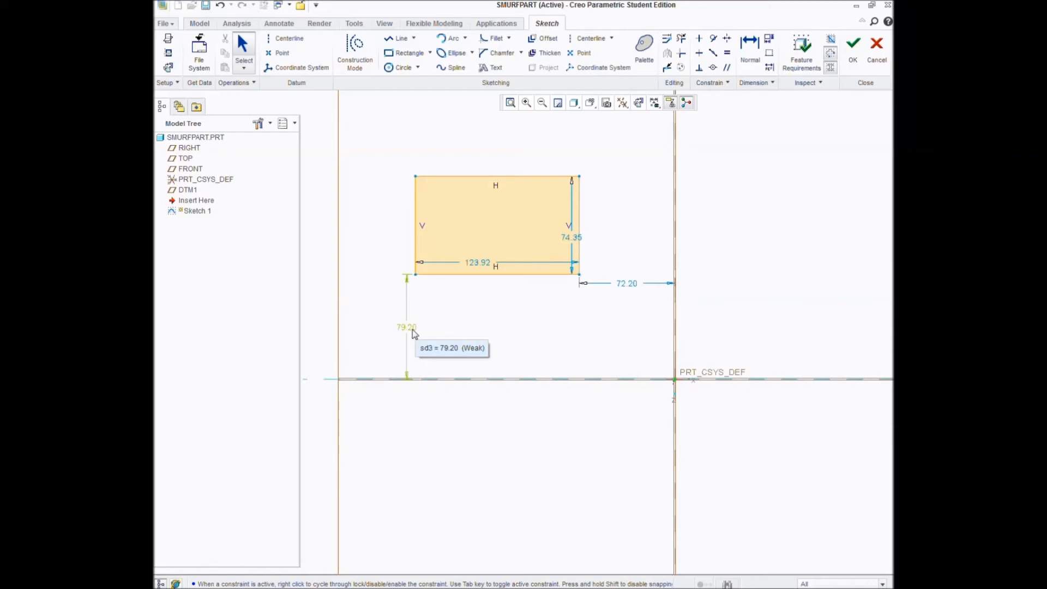
mouse_move(624, 380)
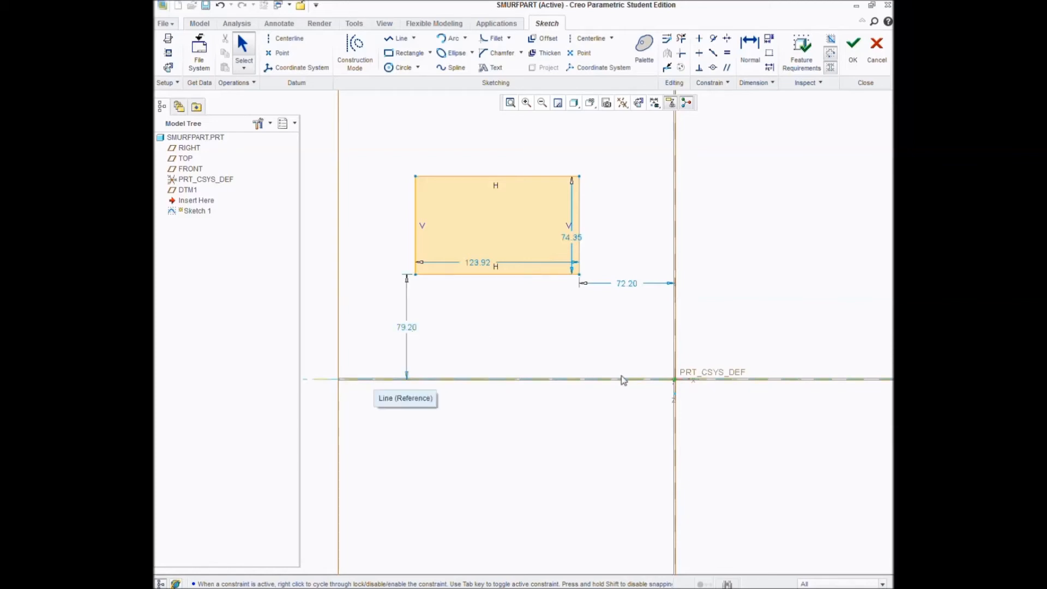
mouse_move(672, 315)
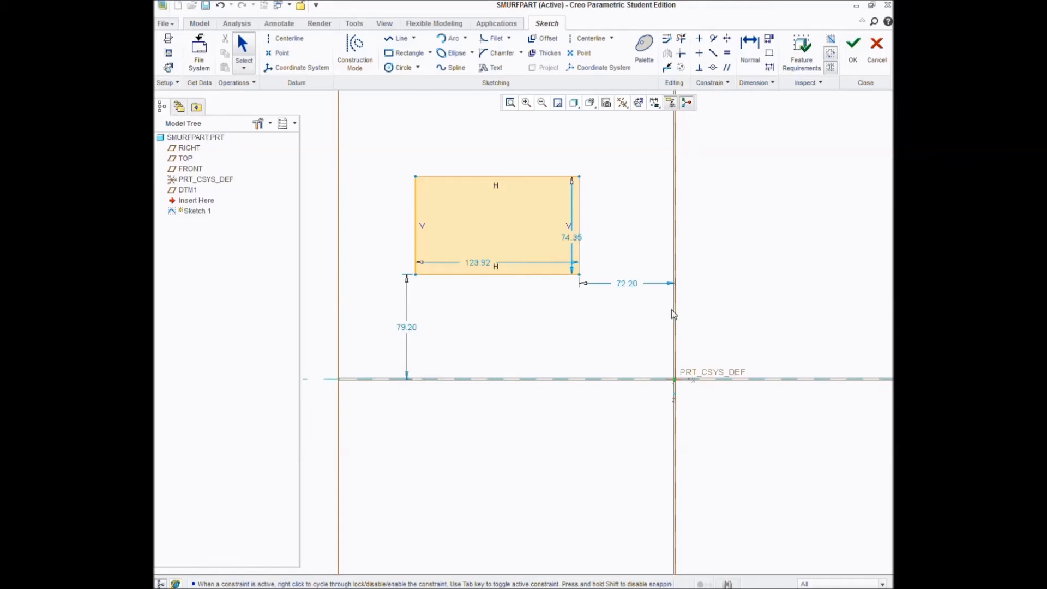
mouse_move(681, 293)
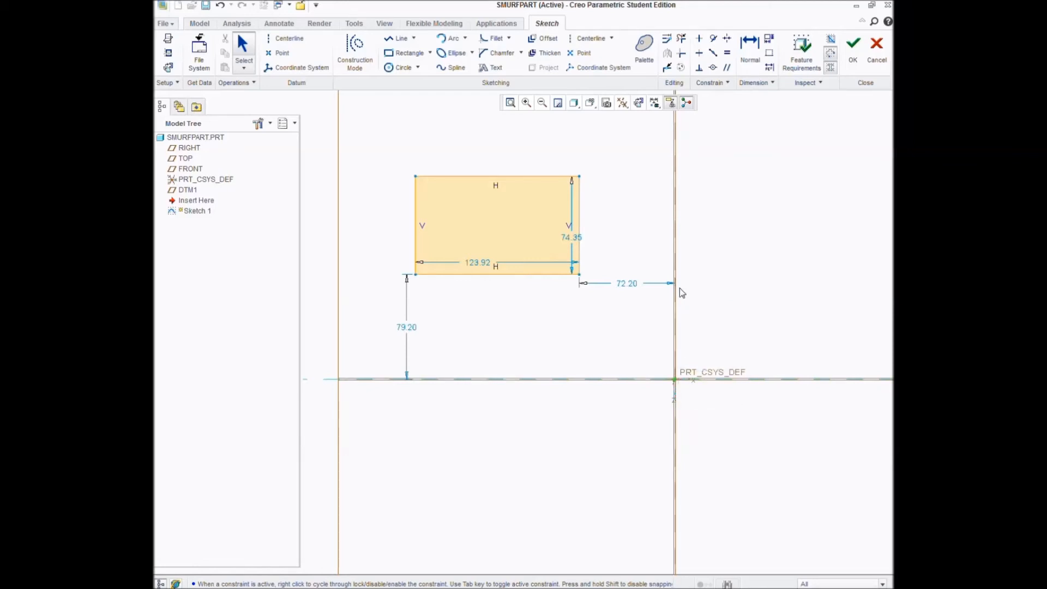
mouse_move(646, 397)
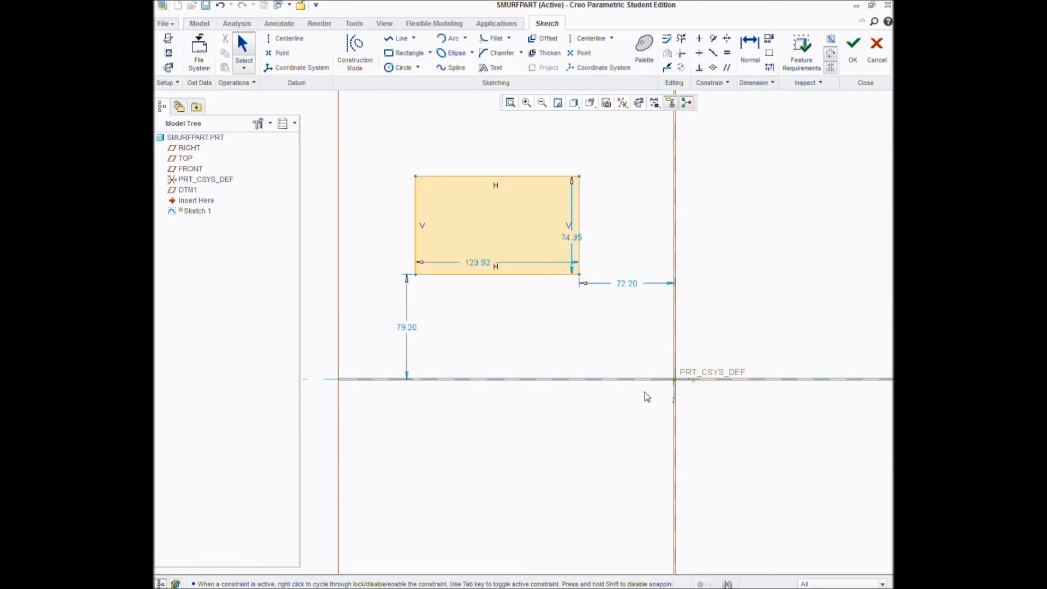
mouse_move(696, 390)
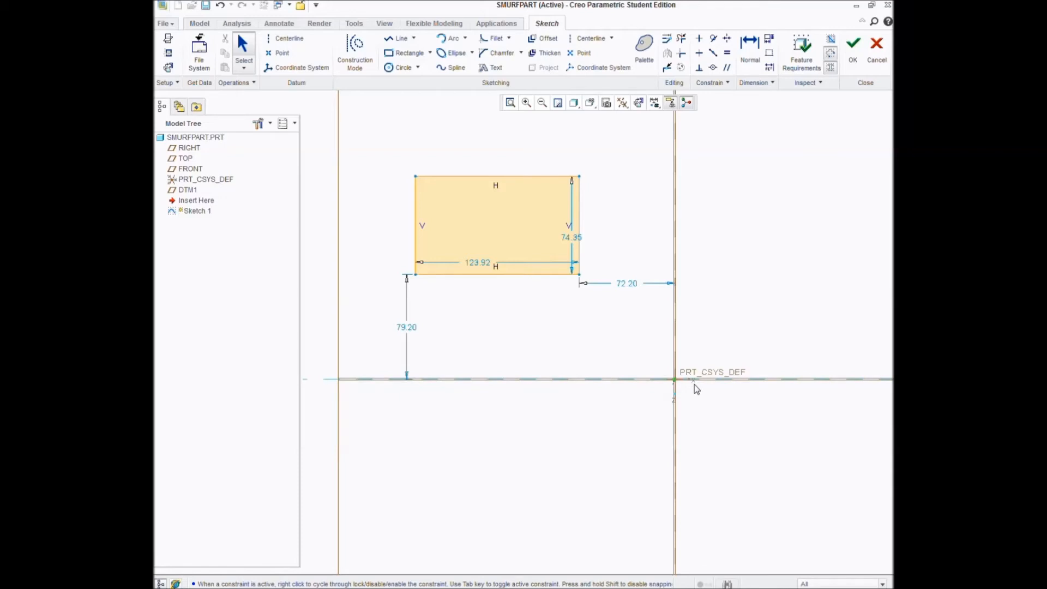
mouse_move(600, 247)
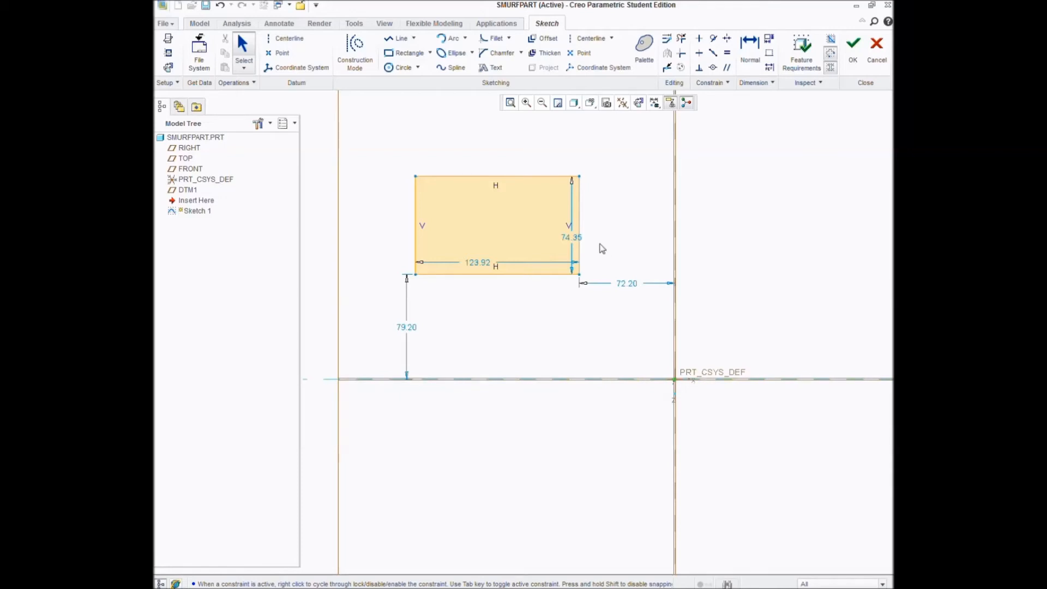
mouse_move(625, 283)
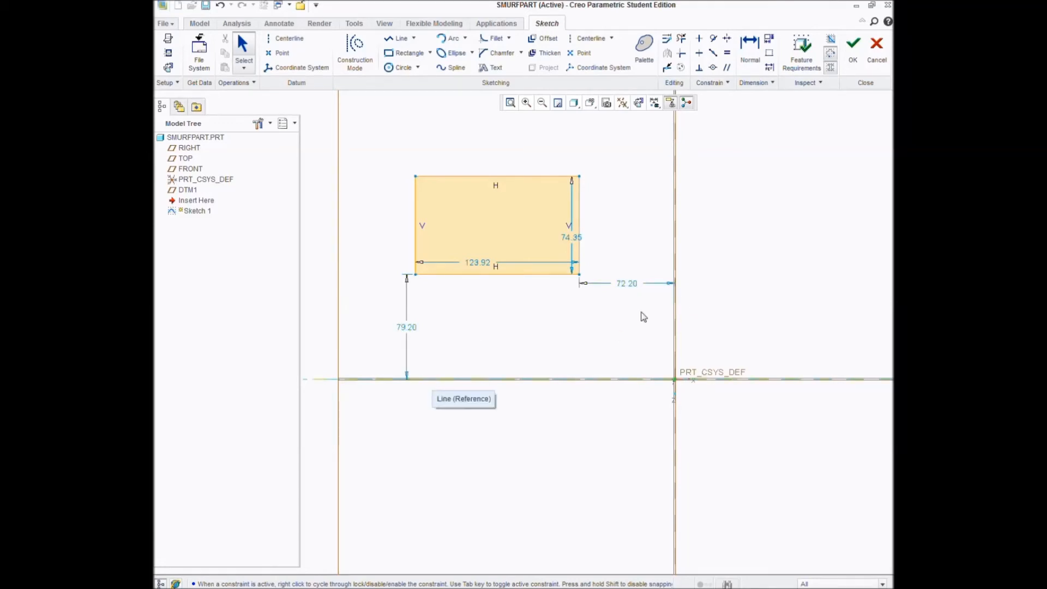
mouse_move(729, 249)
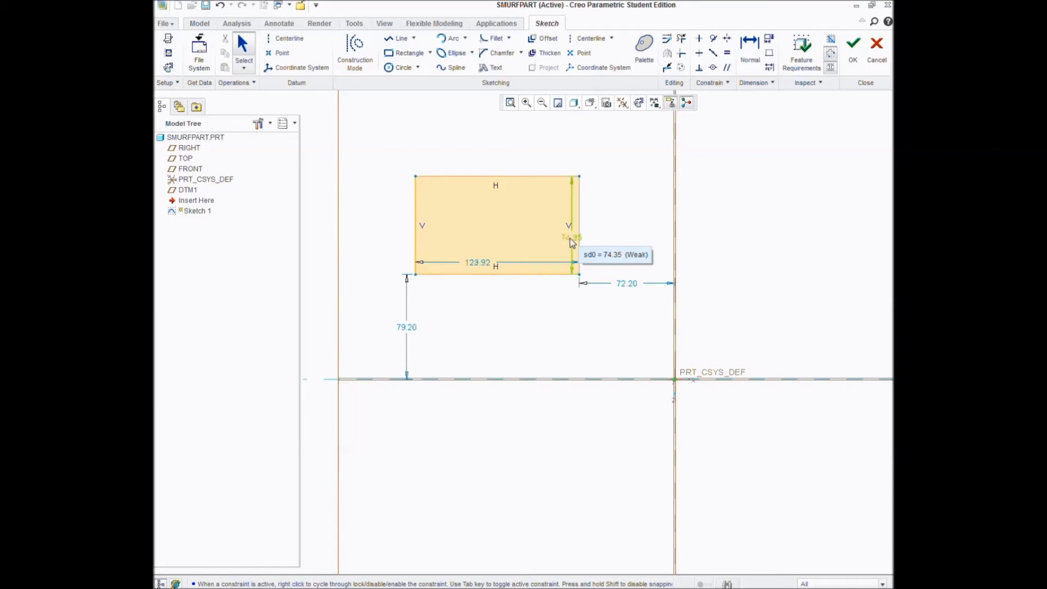
Step: Open the rectangle's 74.35 height dimension for editing
double_click(570, 237)
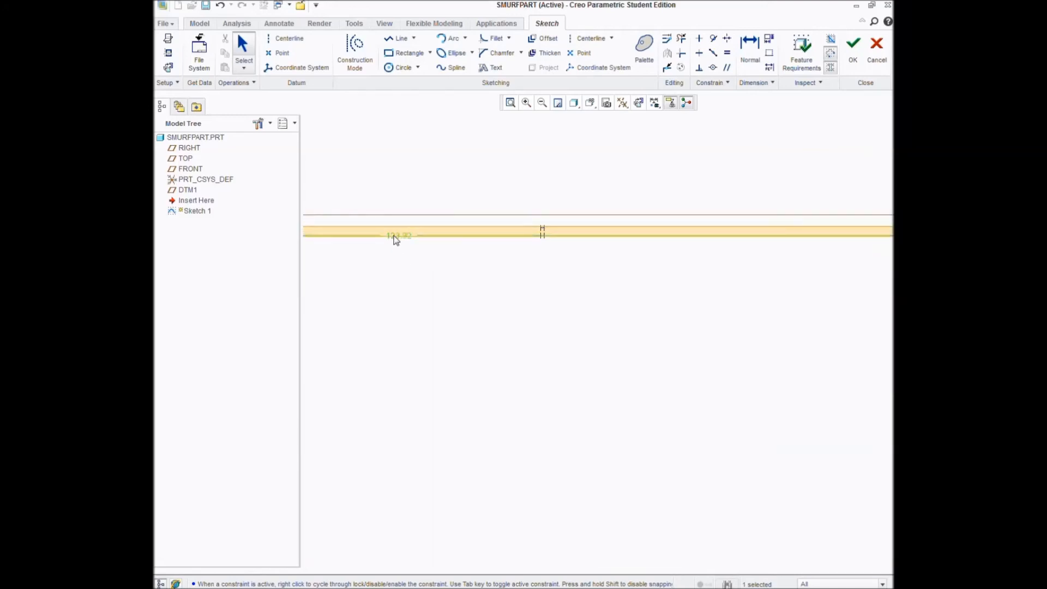
mouse_move(398, 235)
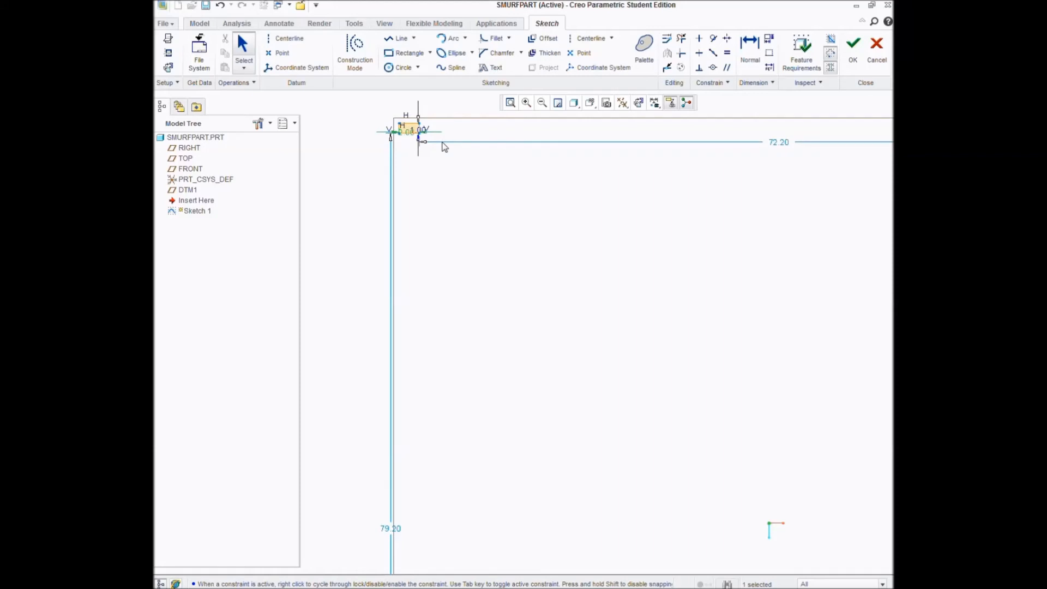
mouse_move(437, 166)
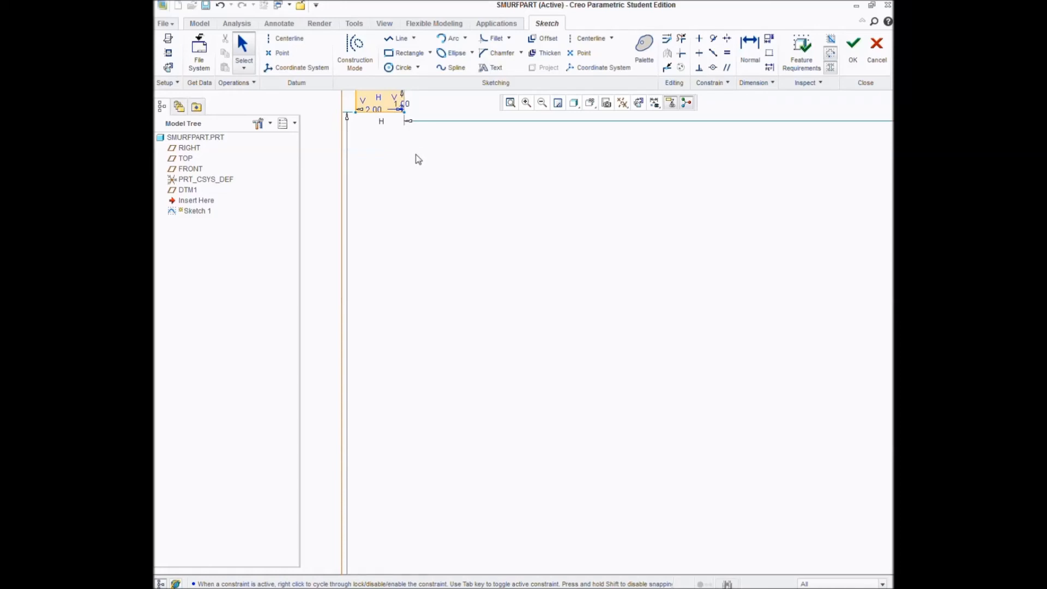
mouse_move(420, 142)
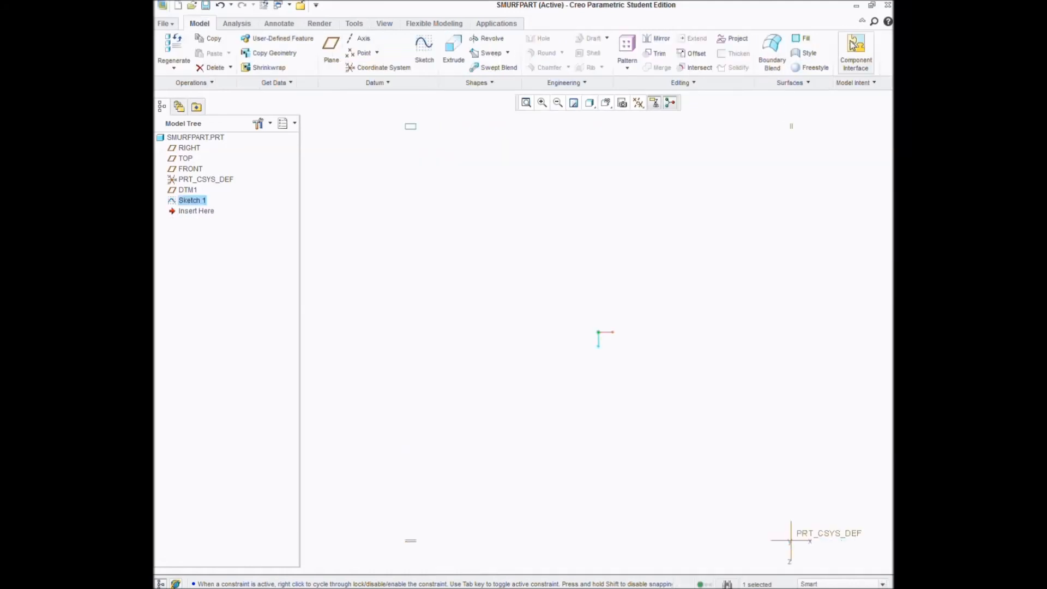
mouse_move(451, 183)
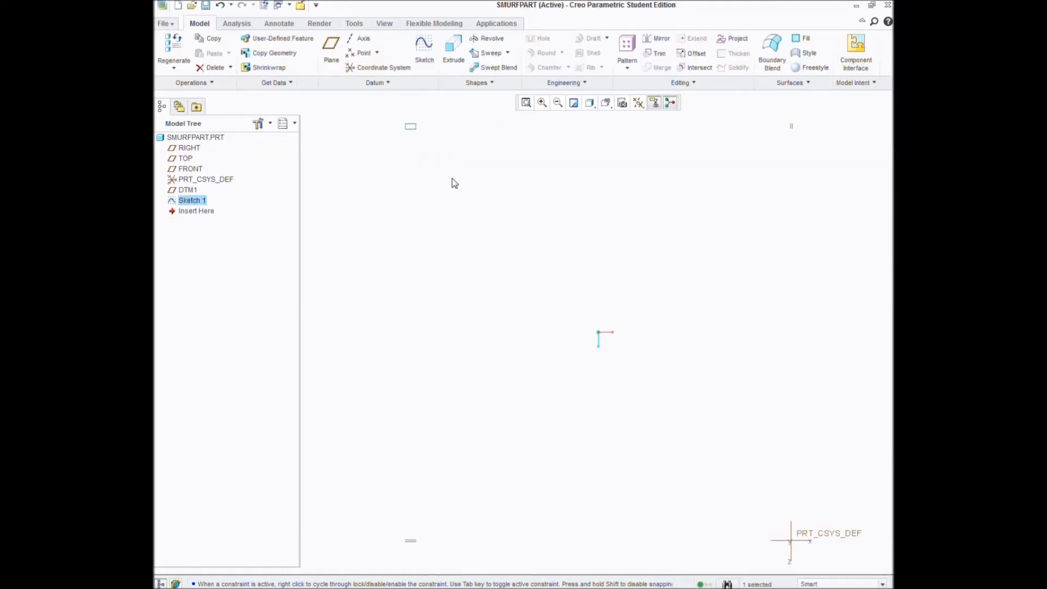
mouse_move(607, 303)
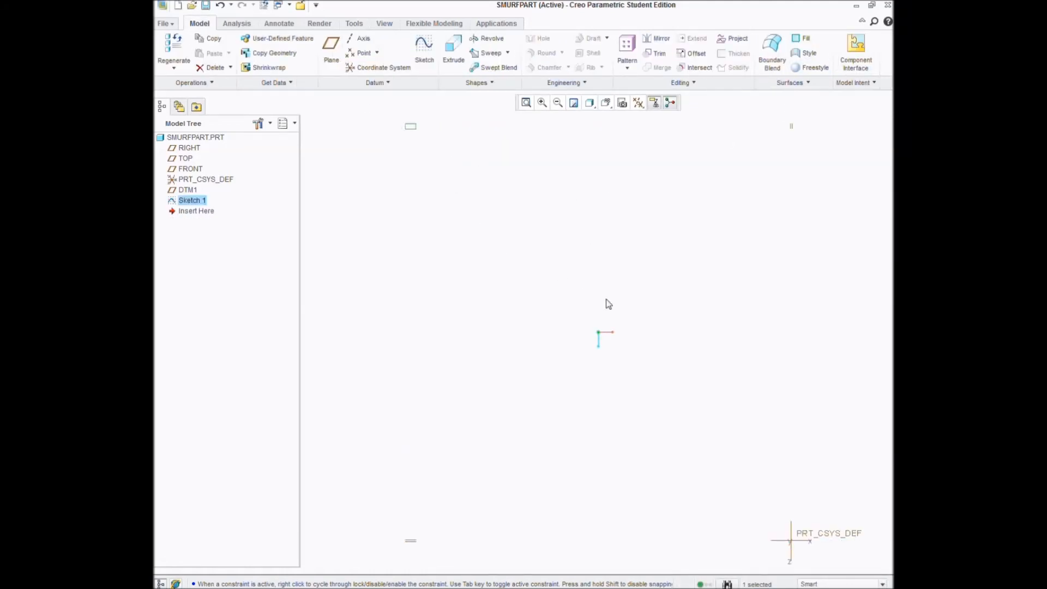
mouse_move(601, 338)
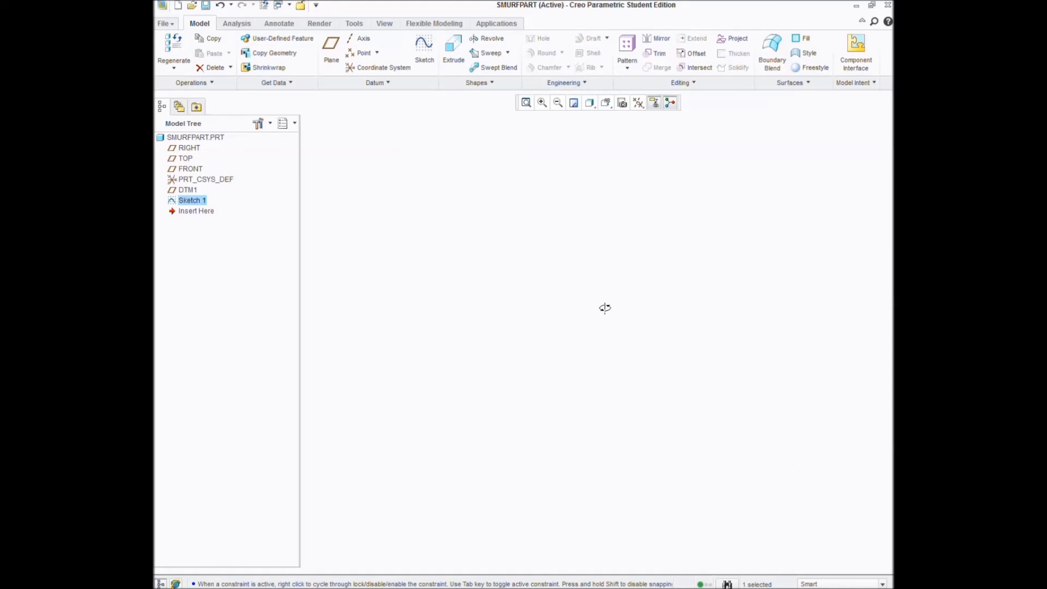
mouse_move(597, 297)
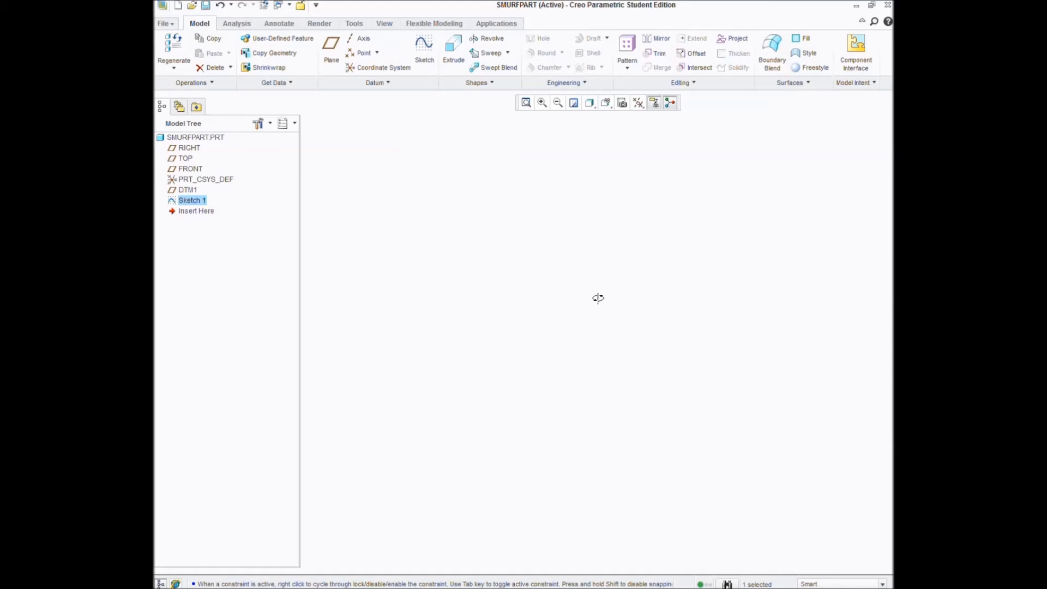
Step: Zoom in on the small rectangle so it fills the view
click(605, 102)
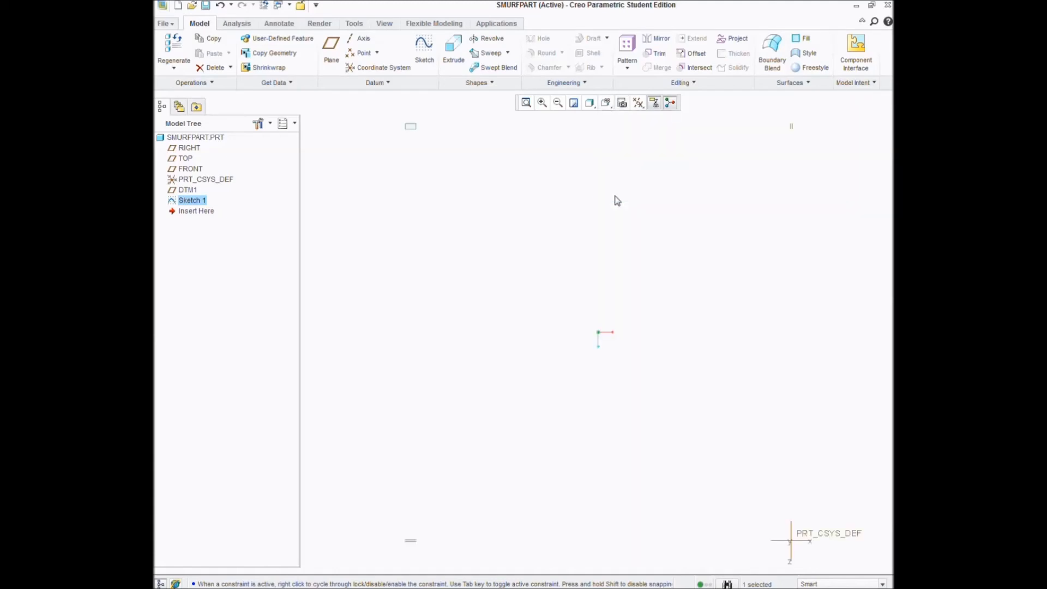
mouse_move(422, 139)
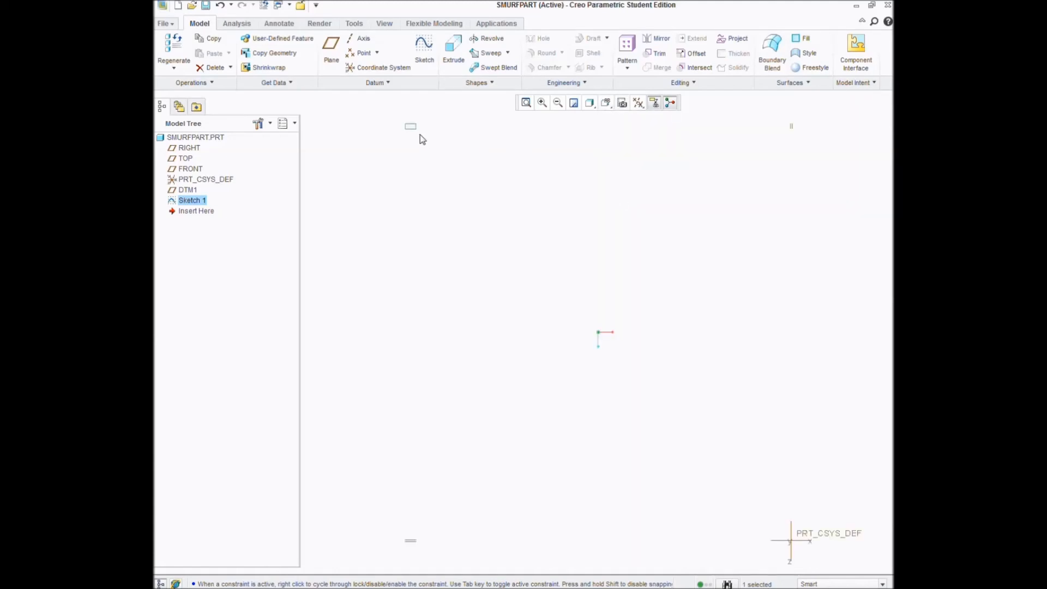
drag(423, 136, 606, 304)
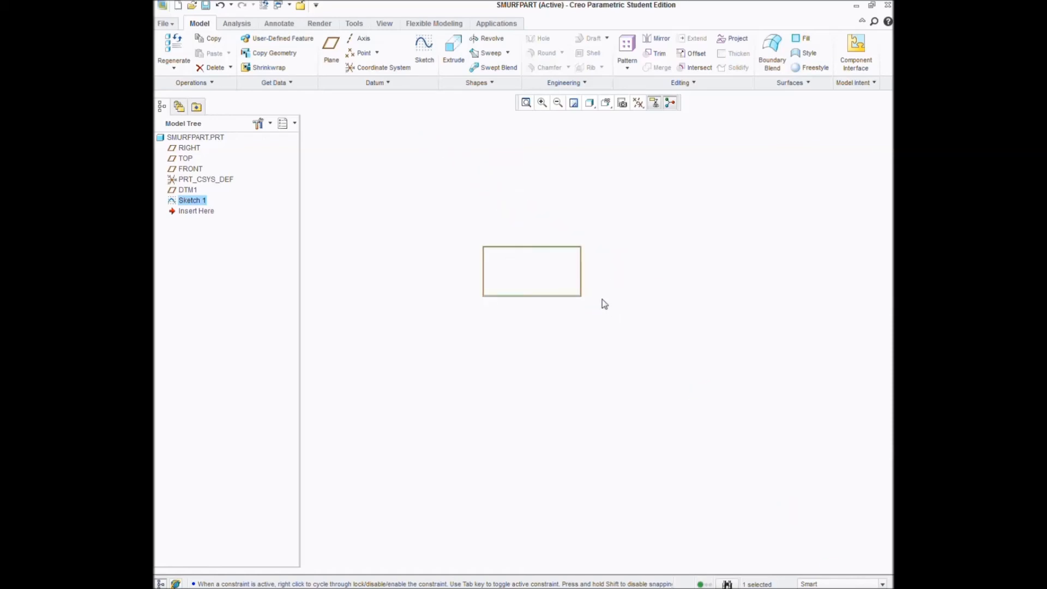
mouse_move(524, 229)
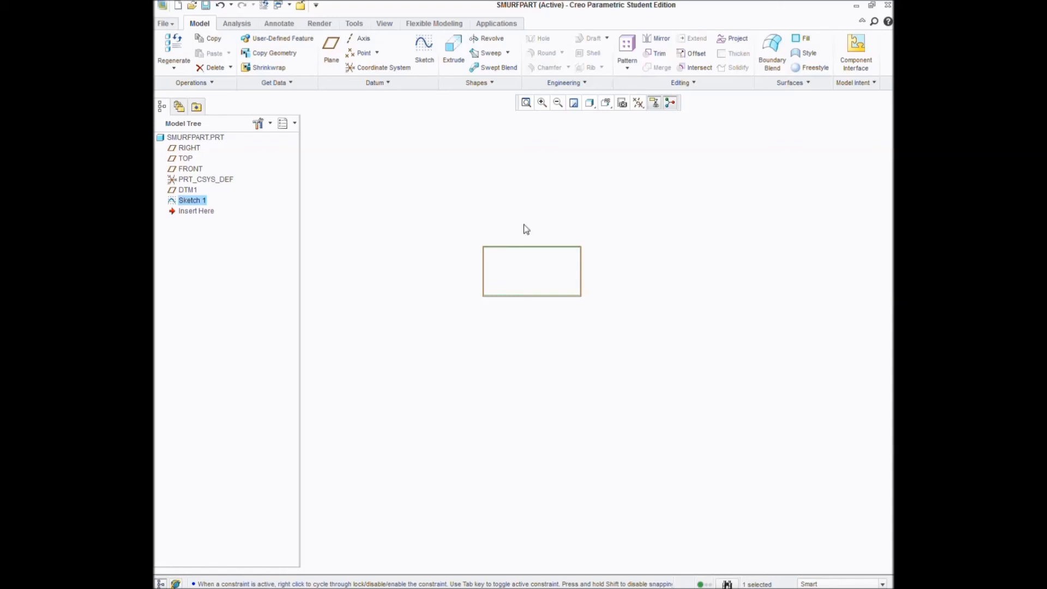
Step: Start Extrude 1 from Sketch 1, previewing a 0.67 depth
click(453, 48)
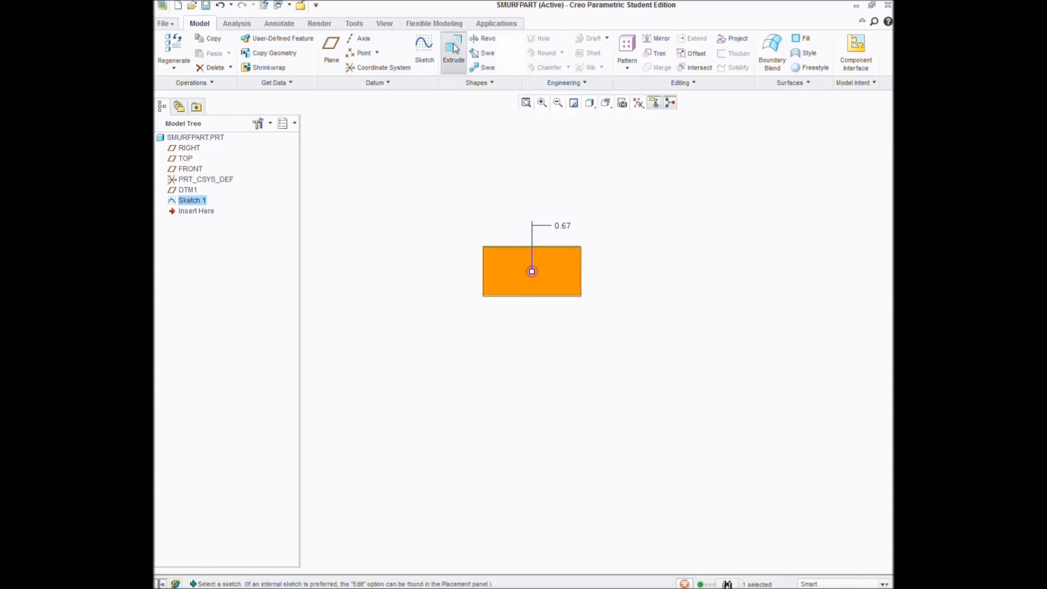
click(453, 50)
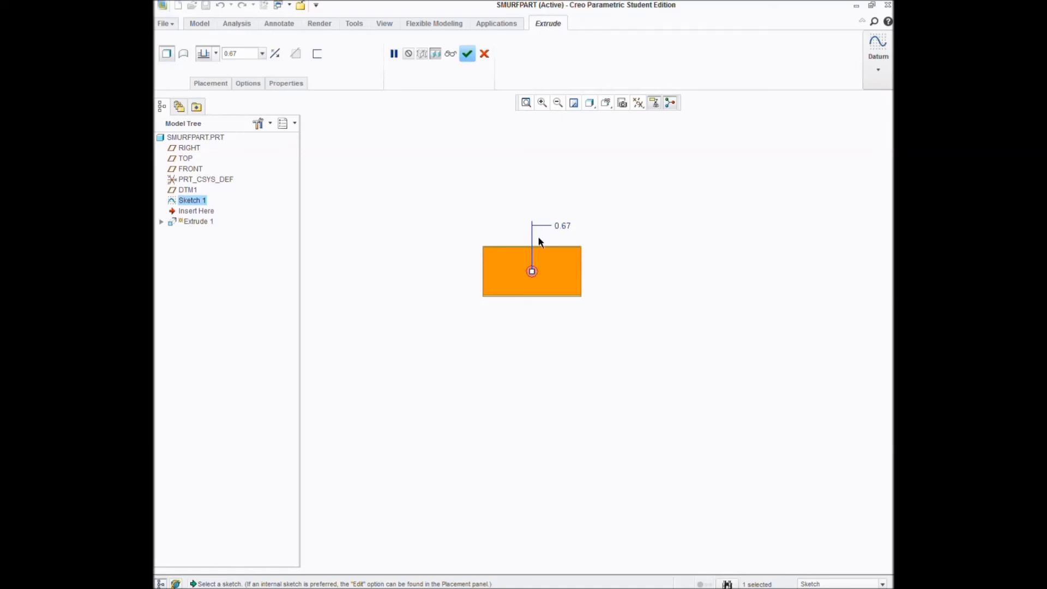
mouse_move(603, 267)
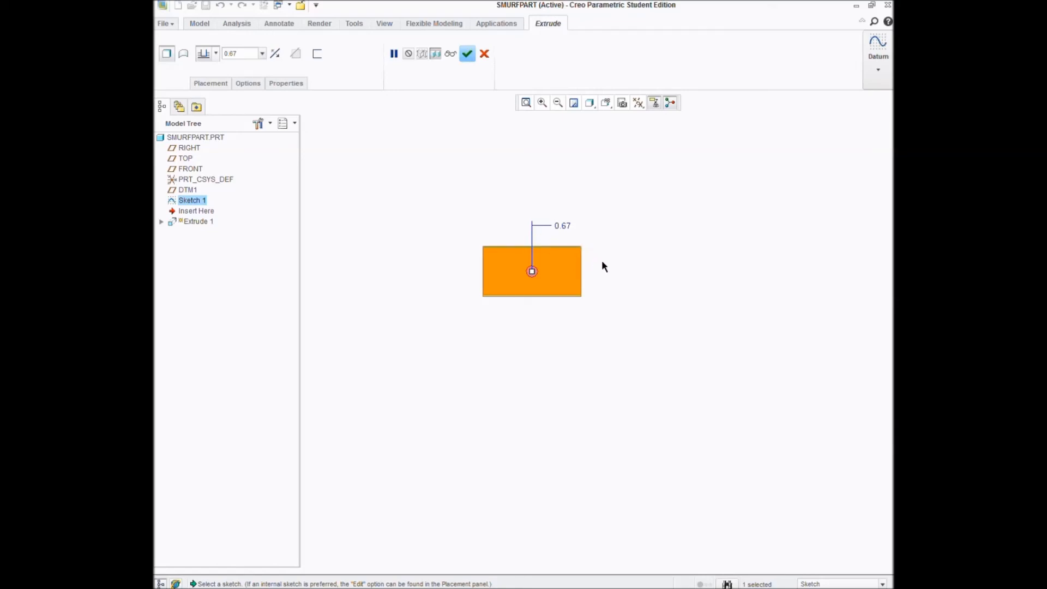
mouse_move(672, 289)
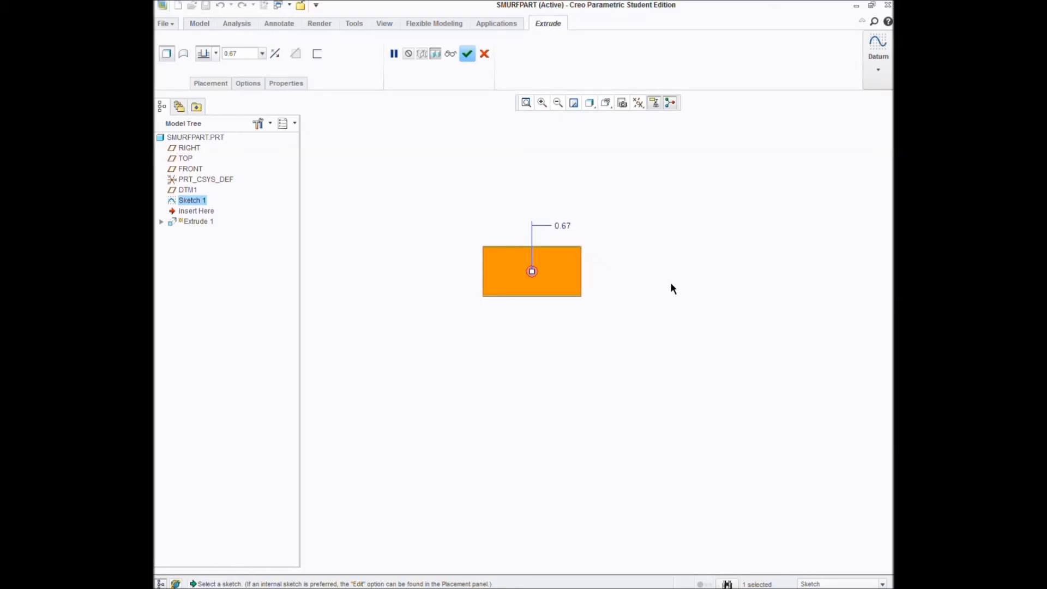
mouse_move(681, 259)
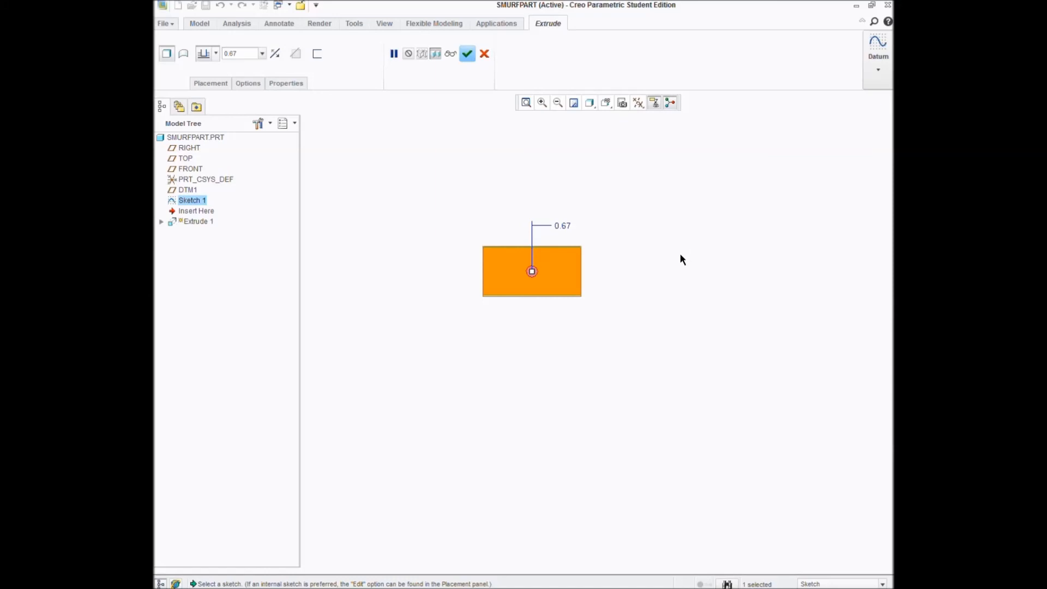
mouse_move(684, 254)
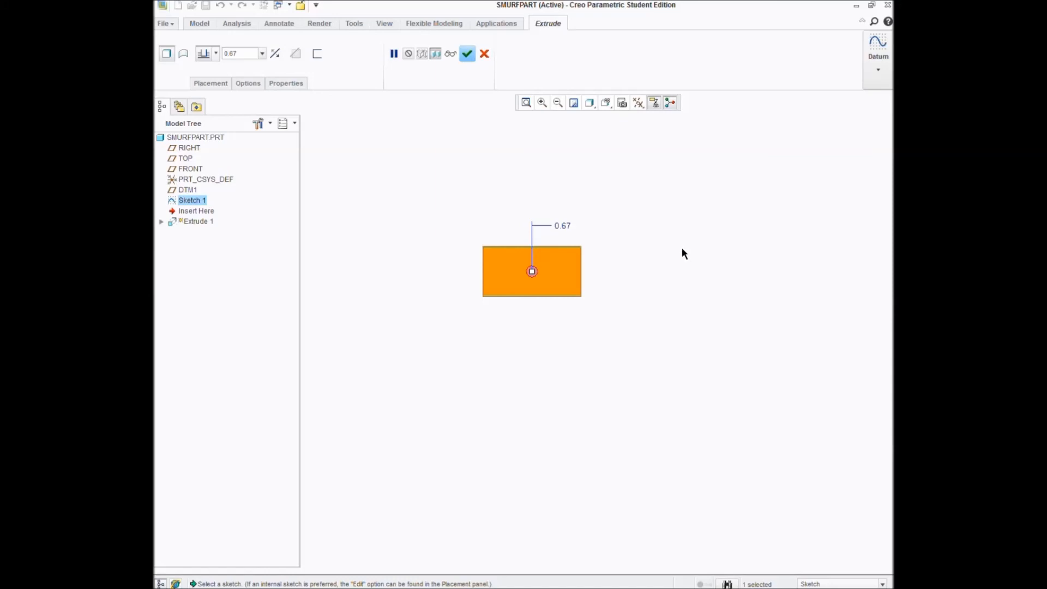
Step: Orbit the preview and complete Extrude 1 at depth 1.00
drag(684, 253, 625, 289)
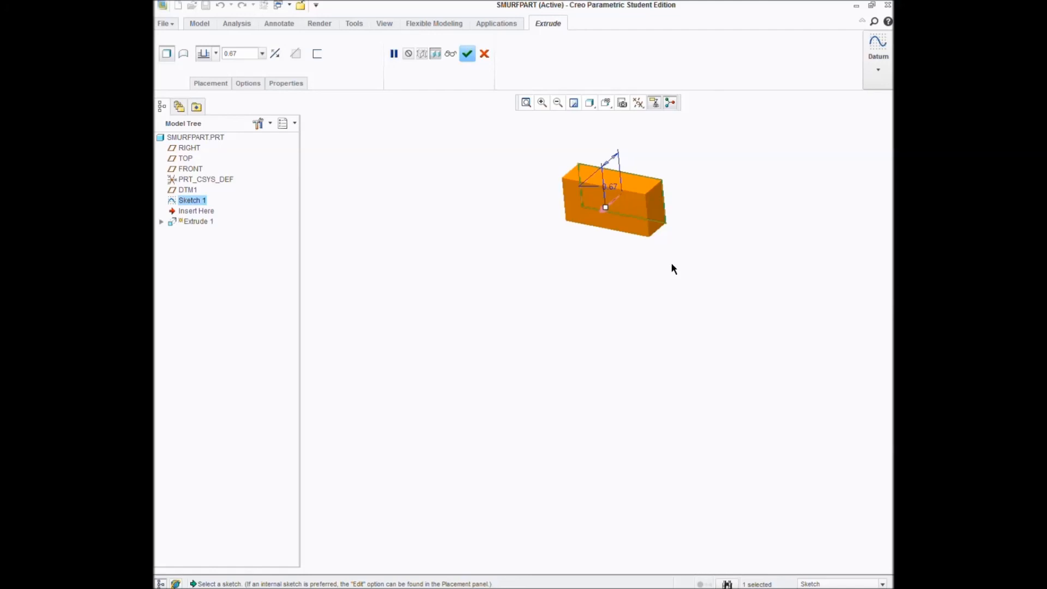
mouse_move(741, 177)
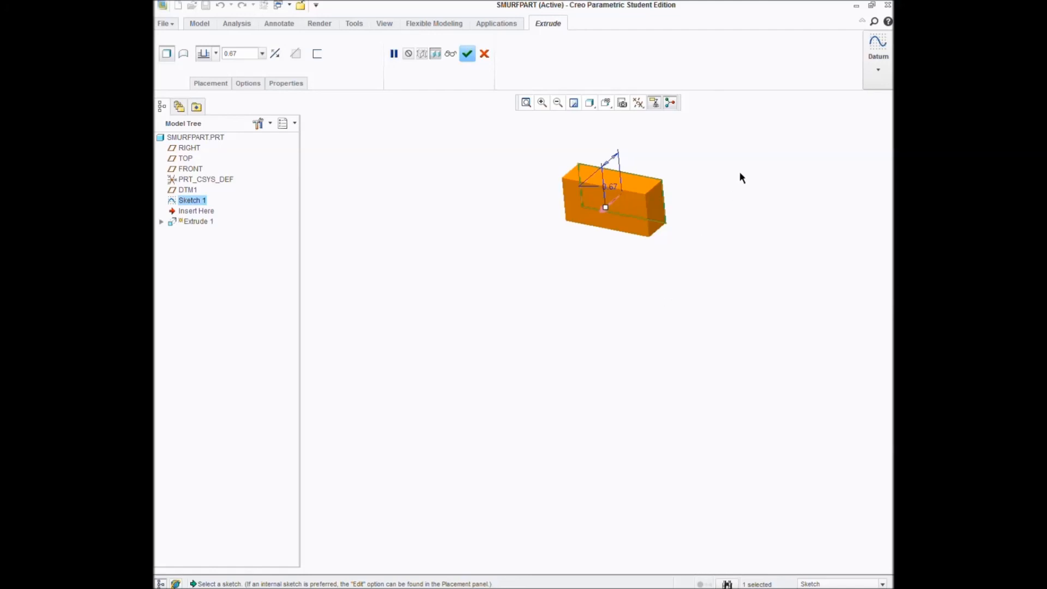
mouse_move(747, 178)
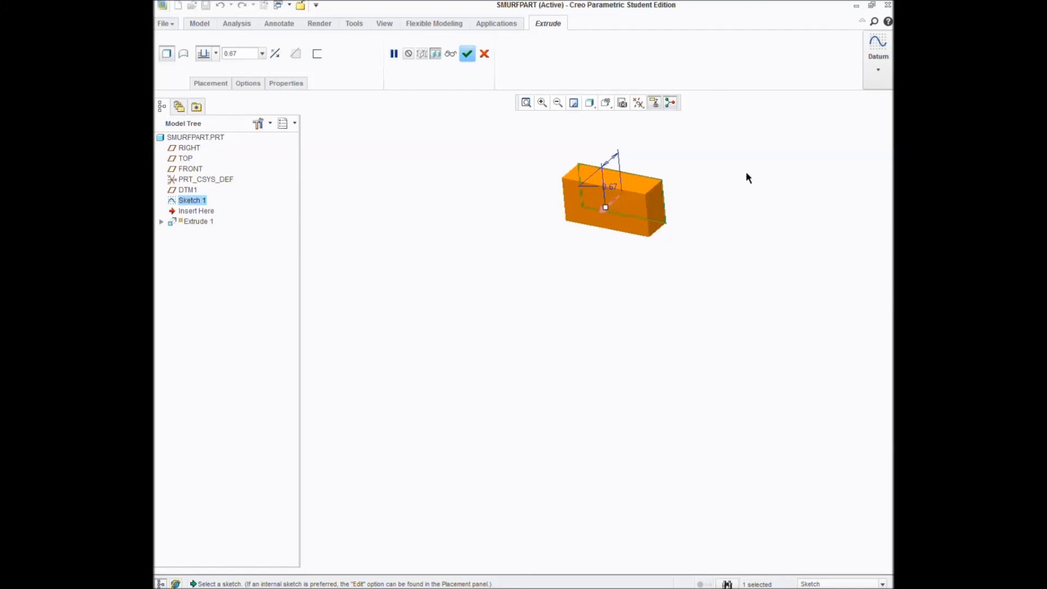
mouse_move(747, 184)
text(1)
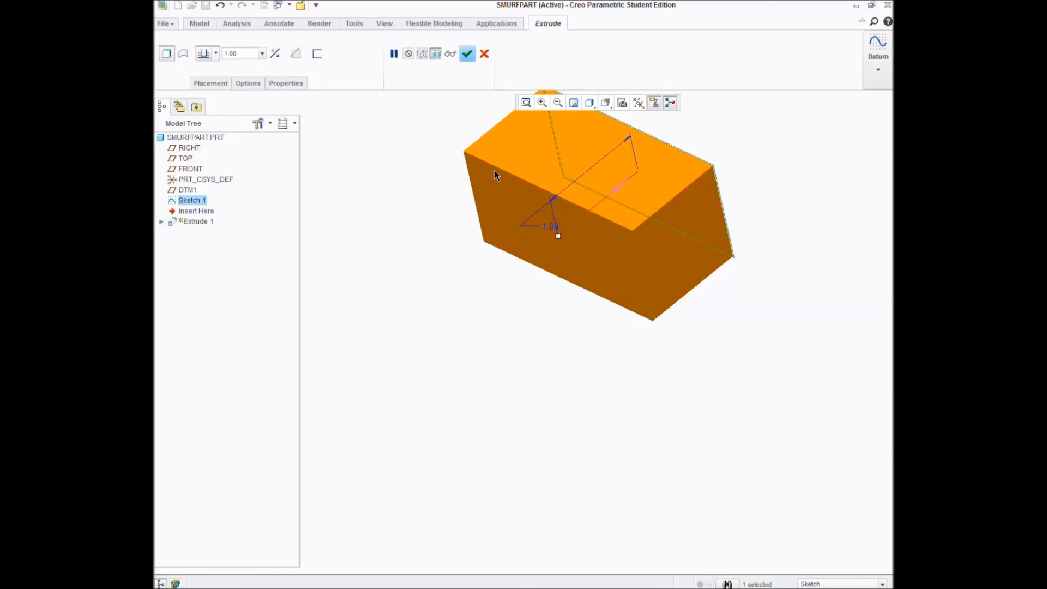
mouse_move(649, 234)
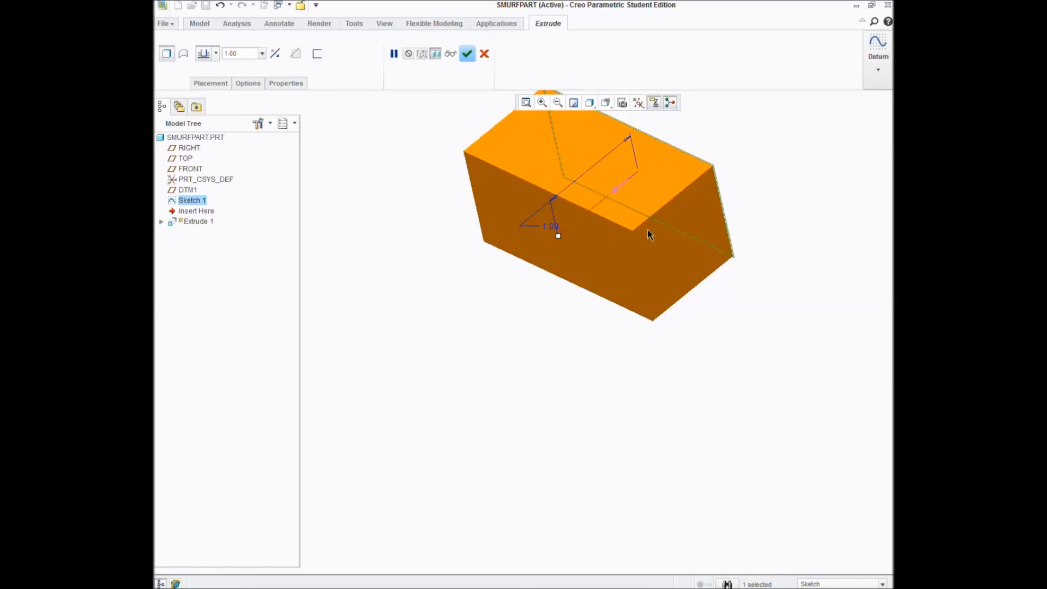
mouse_move(573, 287)
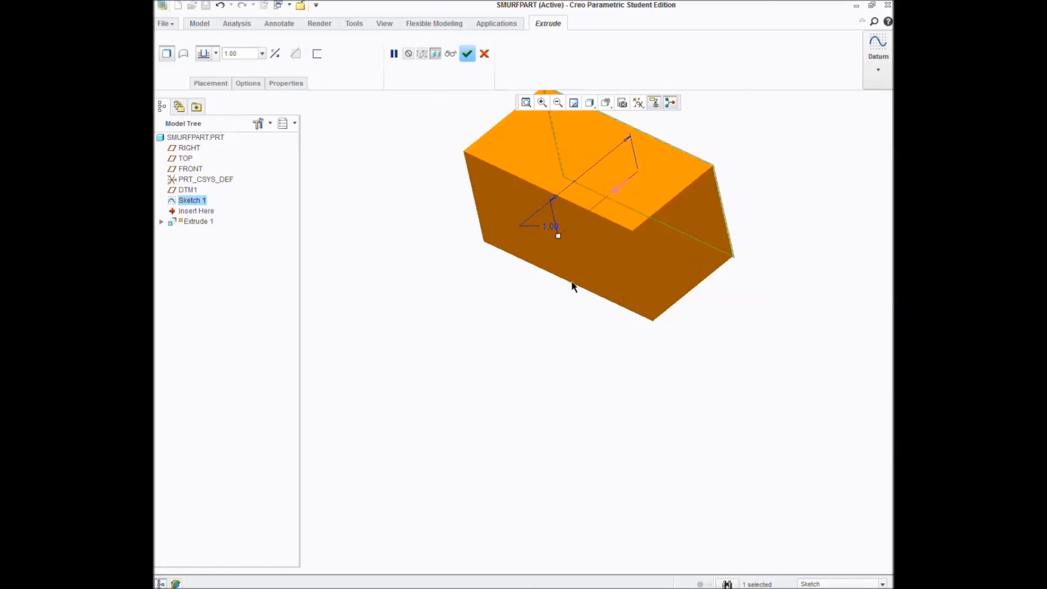
mouse_move(736, 345)
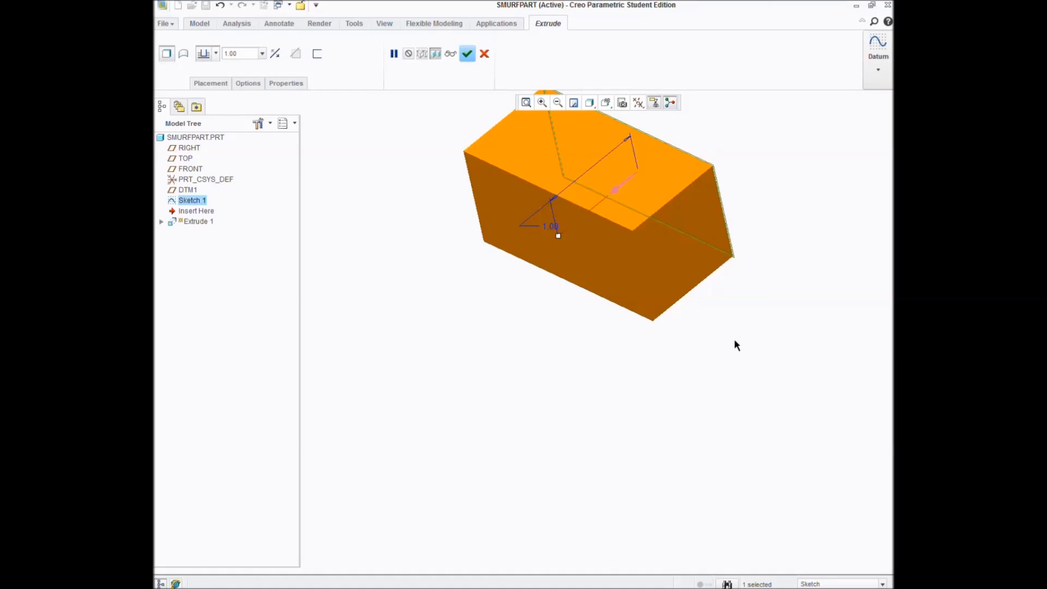
mouse_move(777, 314)
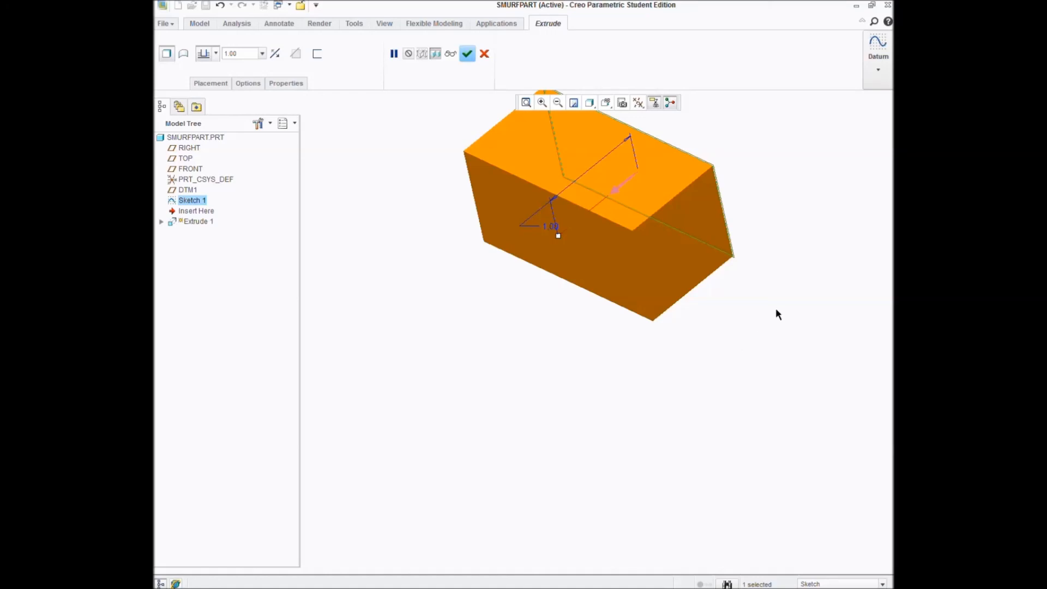
mouse_move(769, 270)
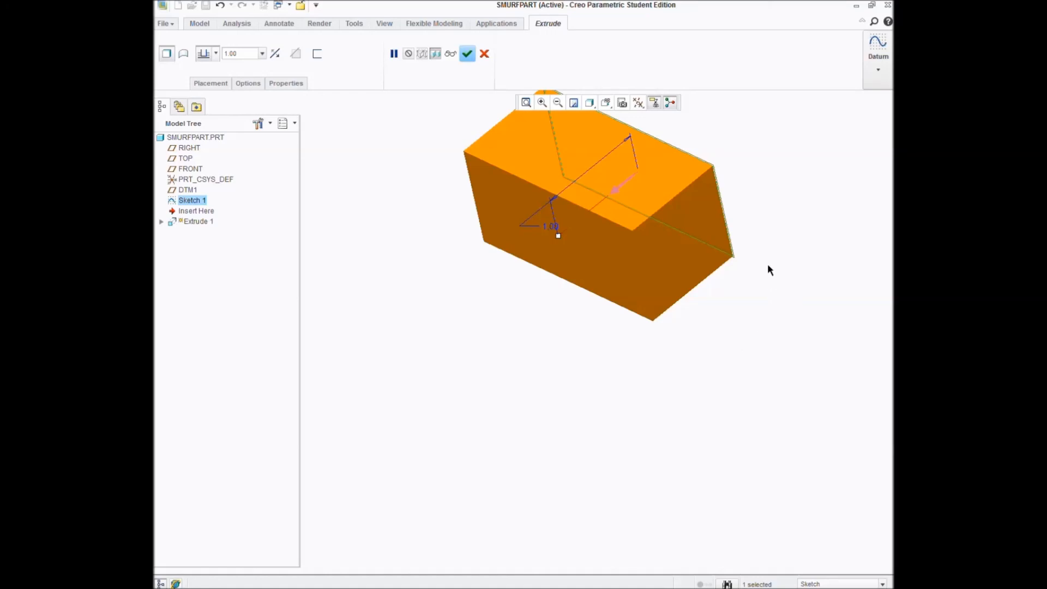
mouse_move(690, 390)
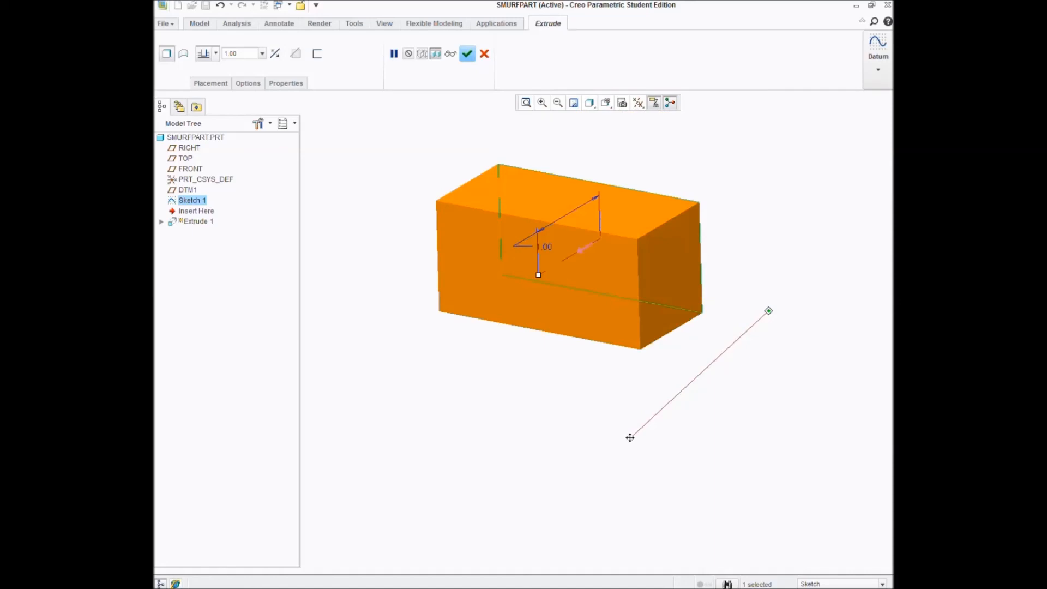
click(467, 53)
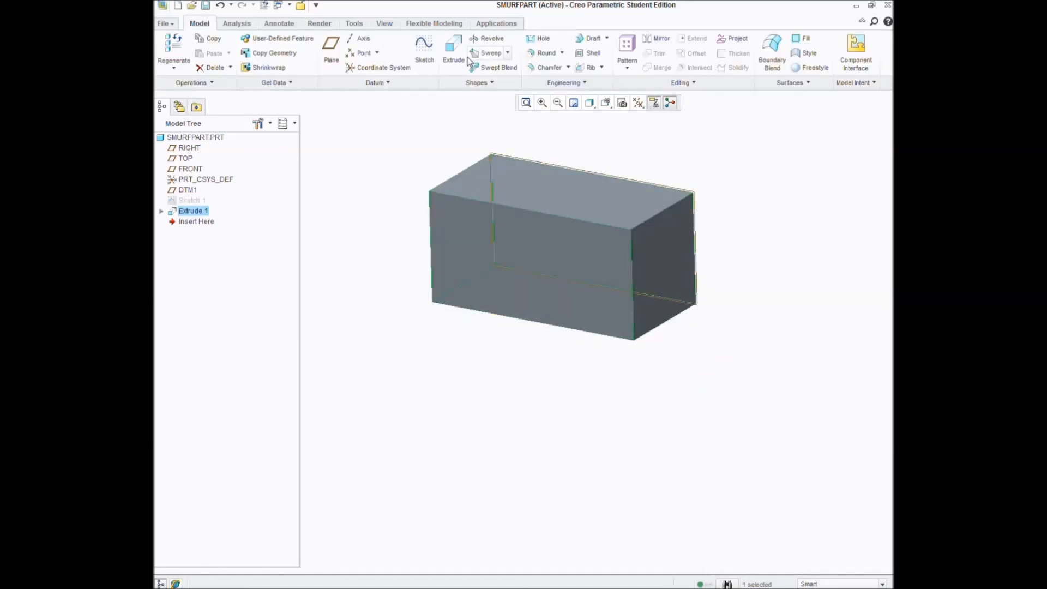